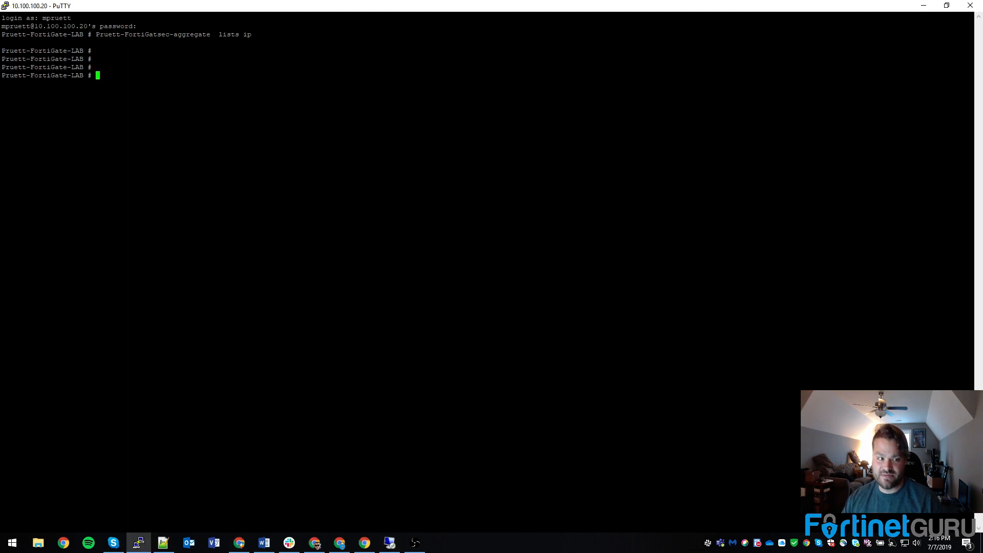
# Create IPsec phase1 tunnel1 on interface wan1 with net-device disabled
pyautogui.write('config vpn')
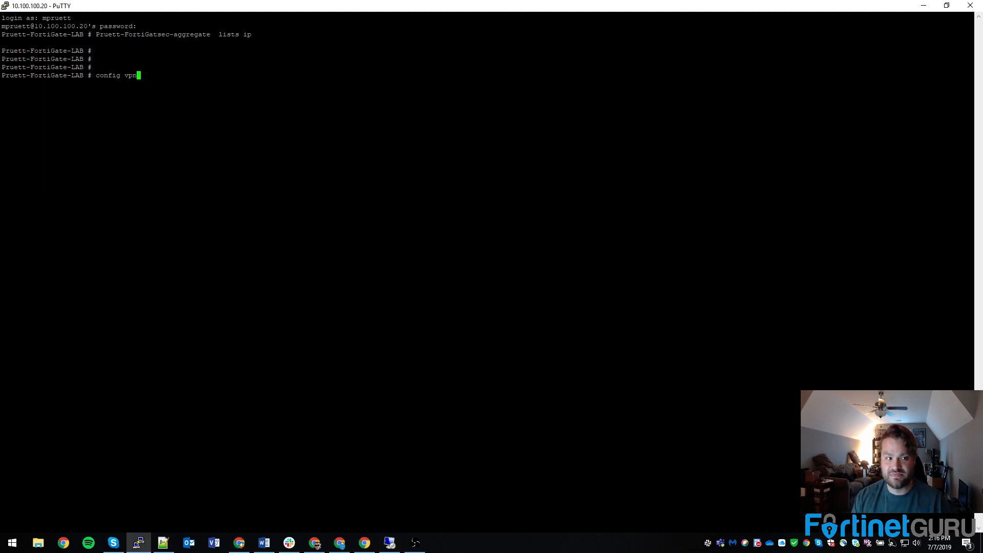
pyautogui.write('ipsec phase1-interfac')
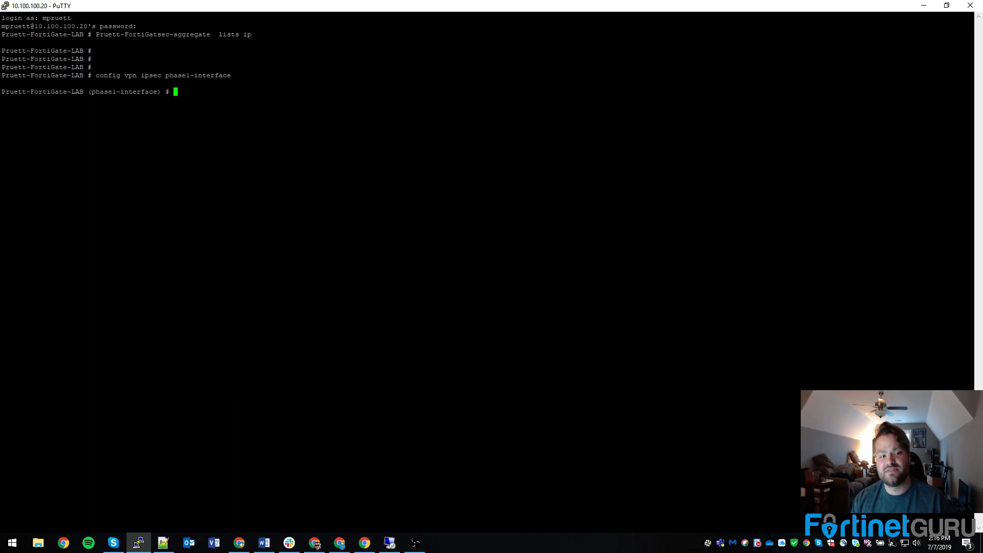
pyautogui.write('edit tunnel1')
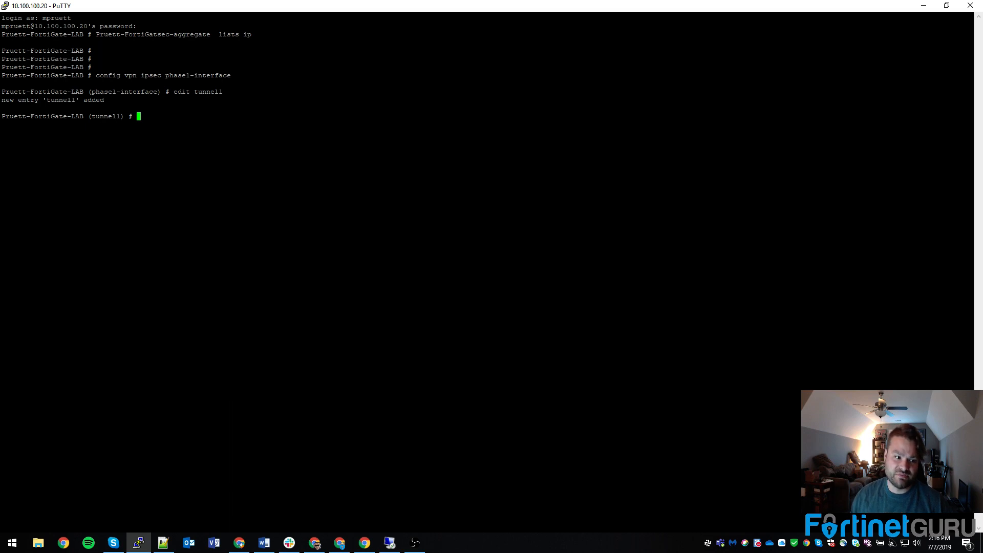
pyautogui.write('set interface')
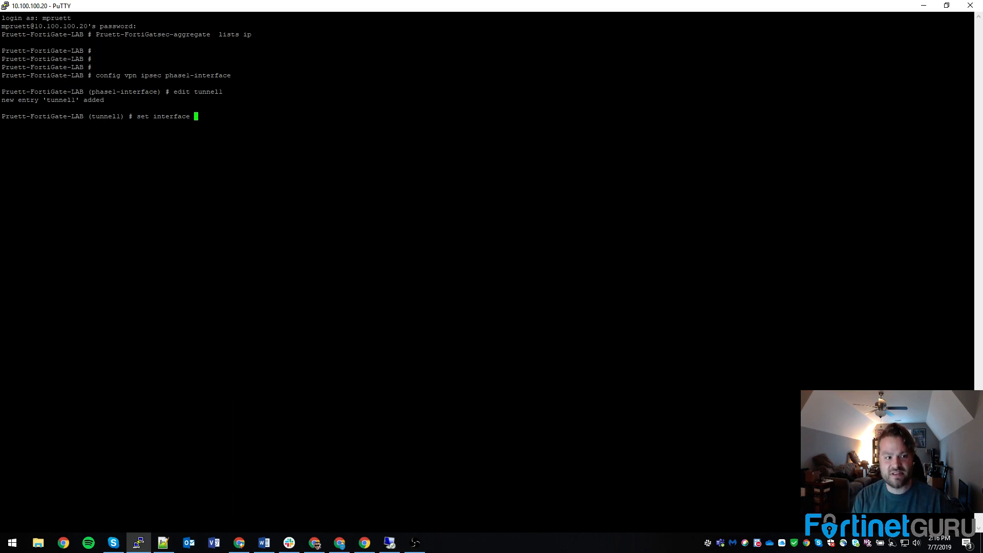
pyautogui.write('wan1')
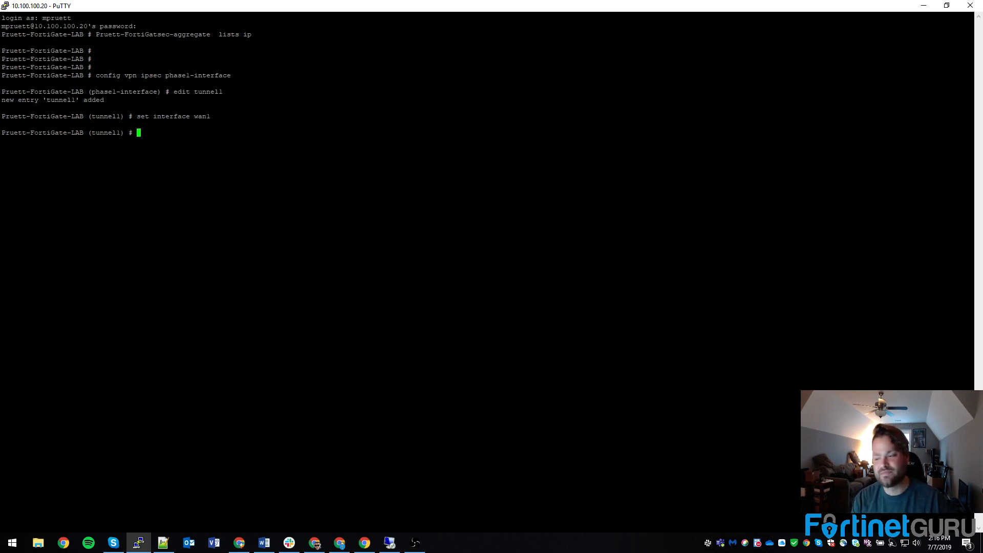
pyautogui.write('set')
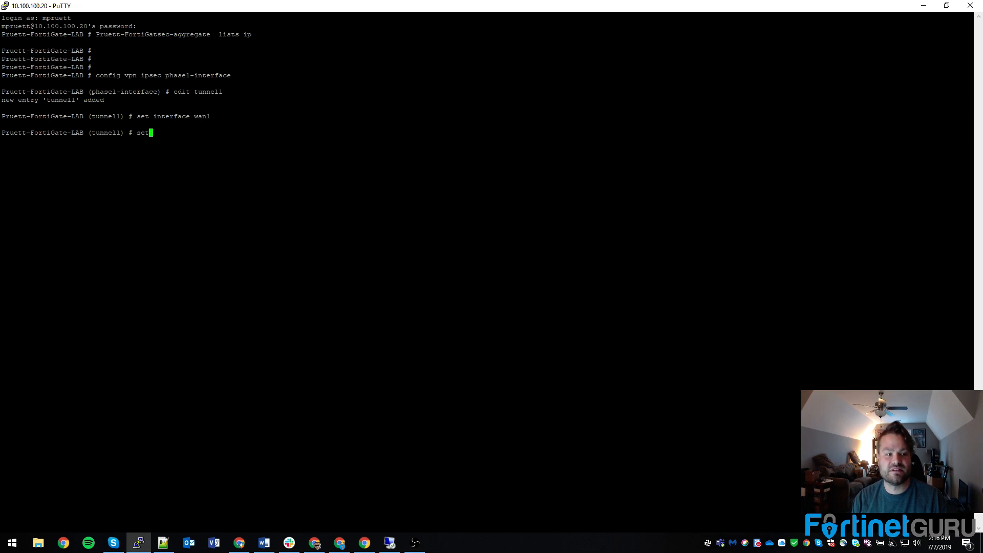
pyautogui.write('net-device di')
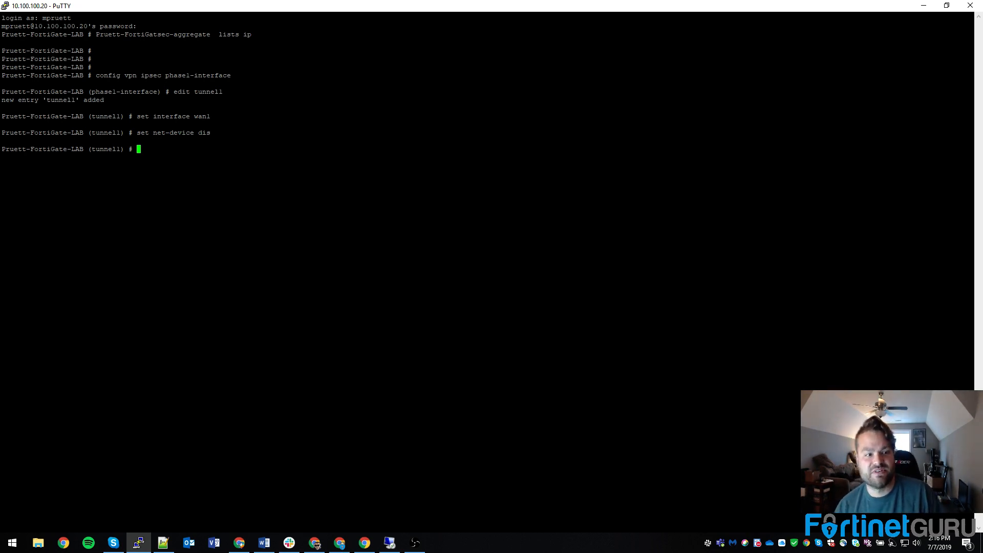
pyautogui.write('set')
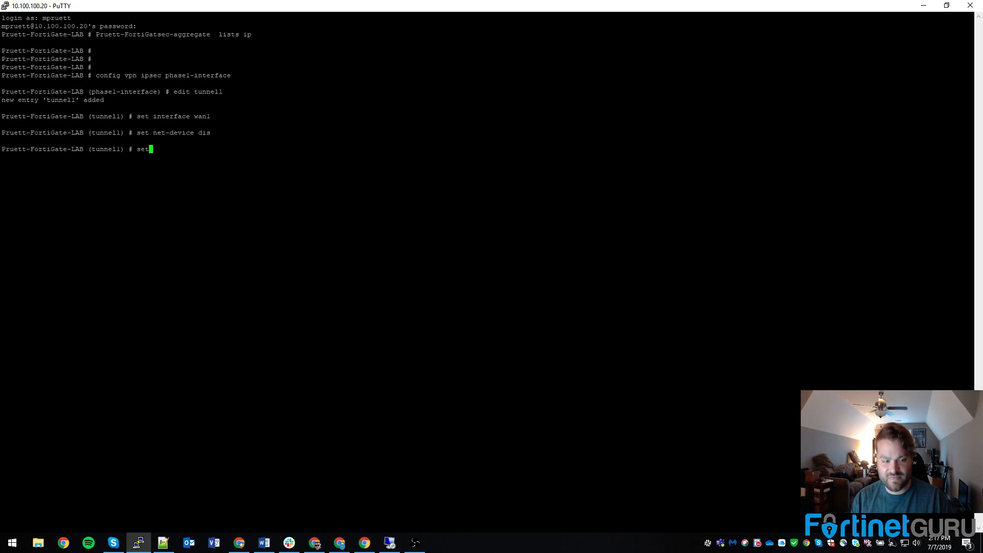
pyautogui.write('remote-gw 1.1.1.1')
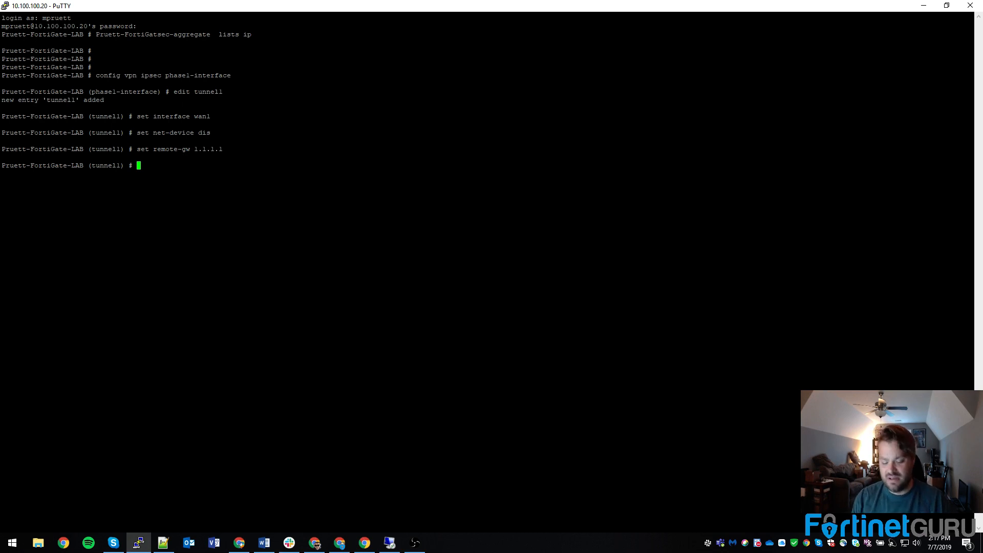
pyautogui.write('set psksecret')
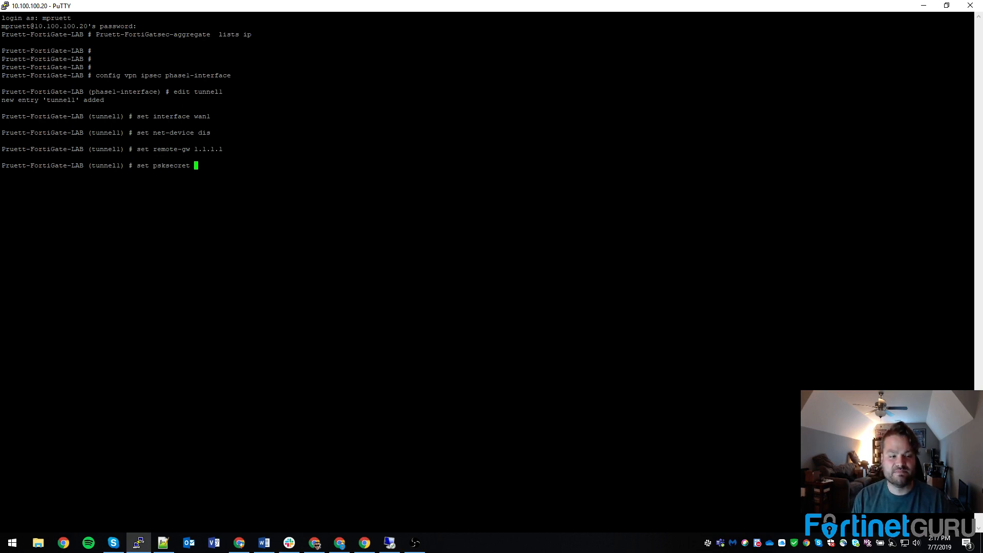
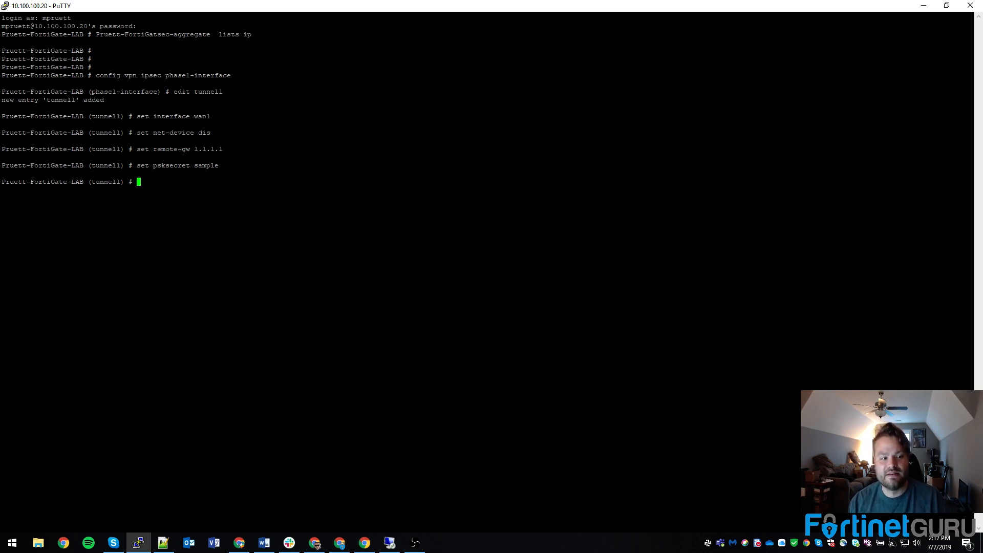
# Save tunnel1 and start phase1 tunnel2 on interface wan2
pyautogui.write('next')
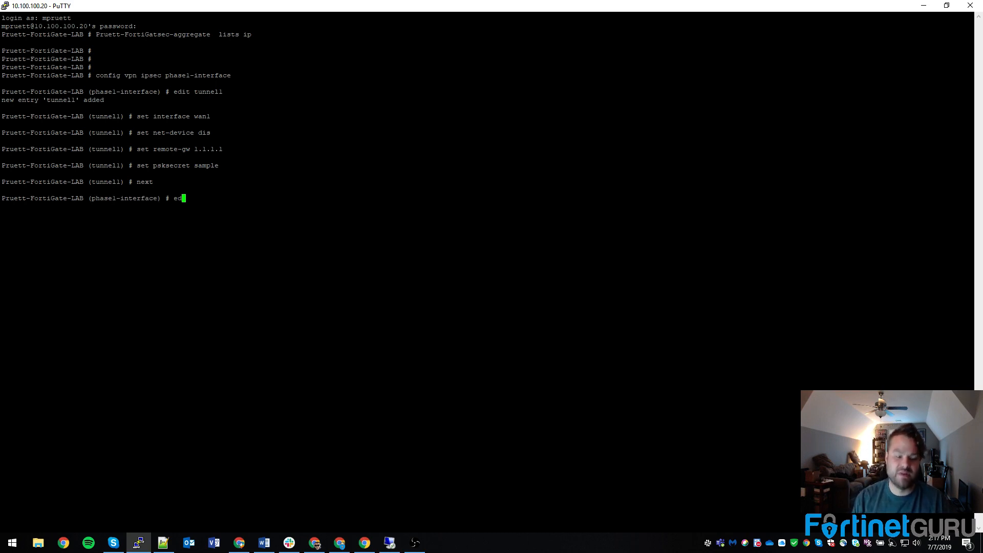
pyautogui.write('it tunnel2')
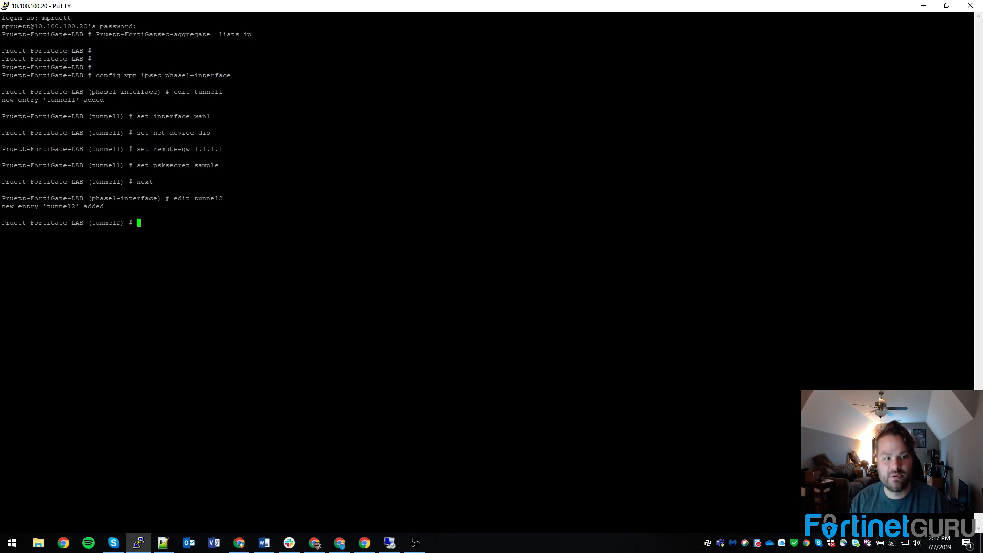
pyautogui.write('set interface wan2')
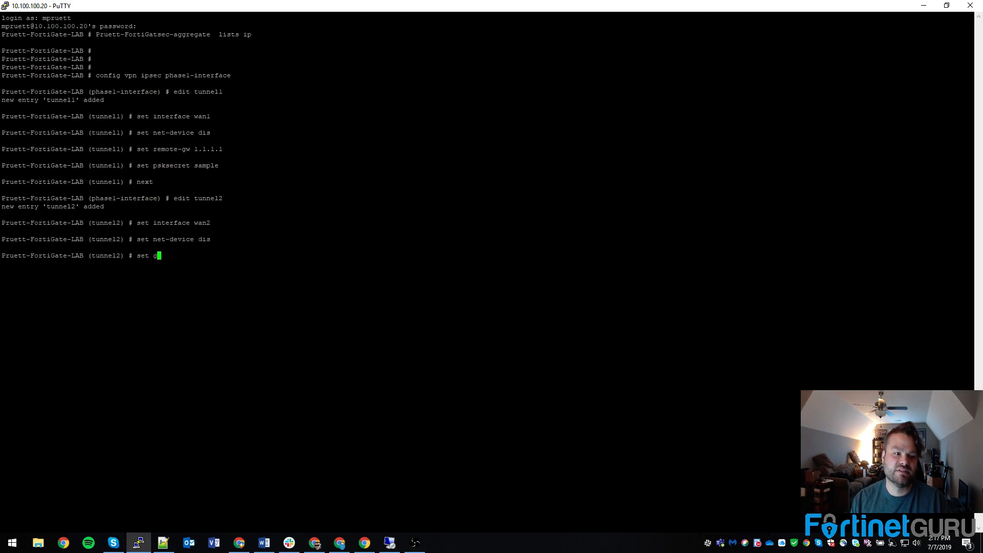
pyautogui.write('remote-gw 1.1.1.')
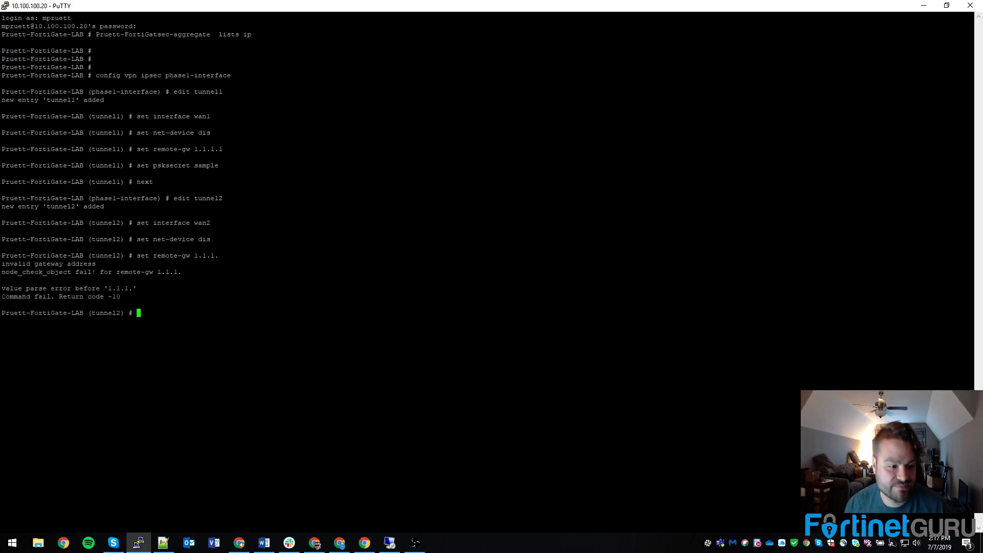
# Give tunnel2 remote gateway 1.1.1.1, a preshared key, and monitor tunnel1
pyautogui.write('set remote-gw 1.1.1.1')
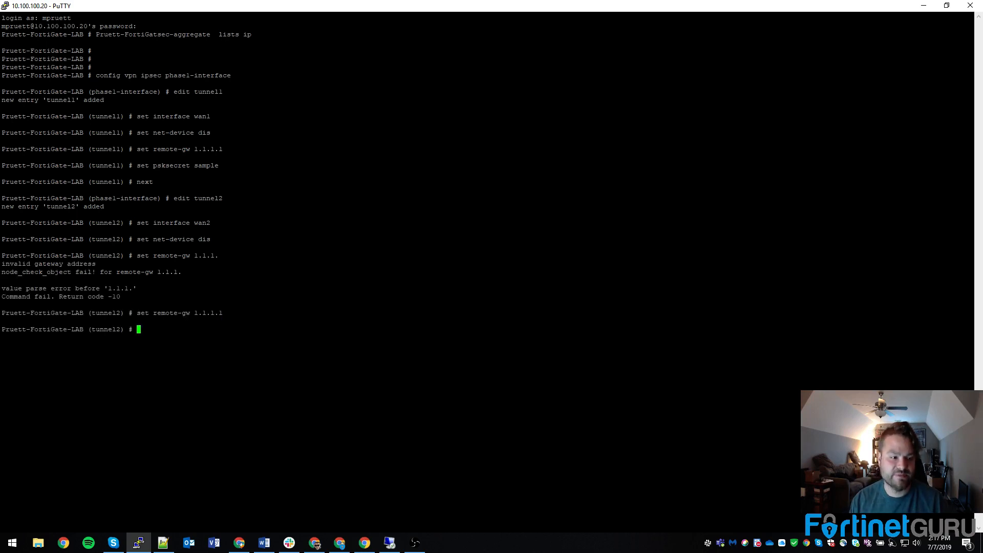
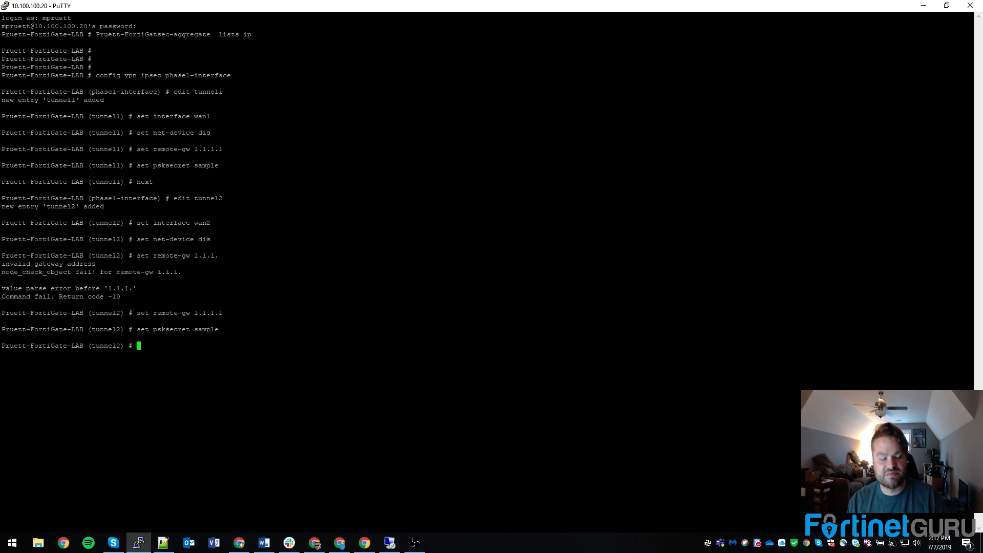
pyautogui.write('set monitor')
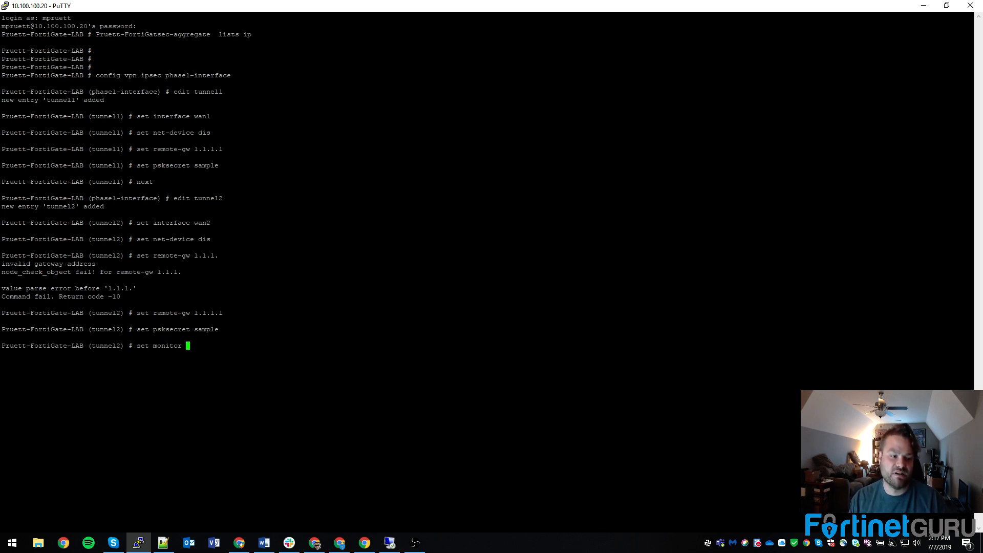
pyautogui.write('tunnel1')
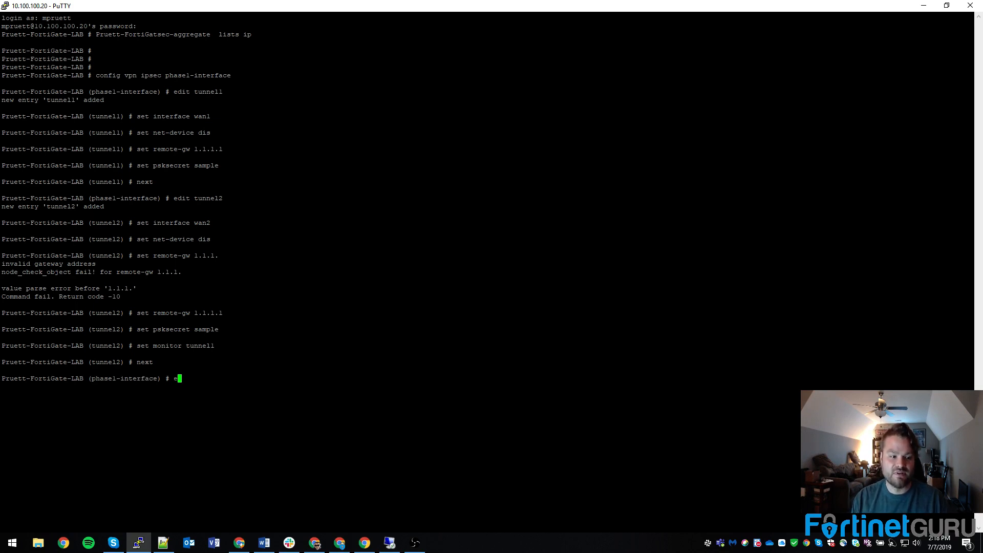
# Create phase2 entry tunnel1p2 with phase1name tunnel1
pyautogui.write('config vpn')
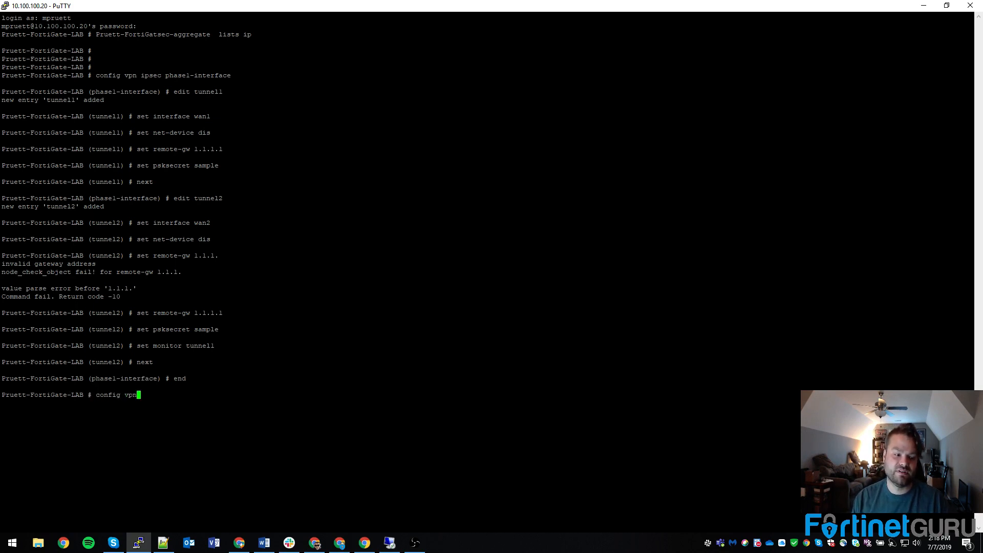
pyautogui.write('ipsec phase2-interface')
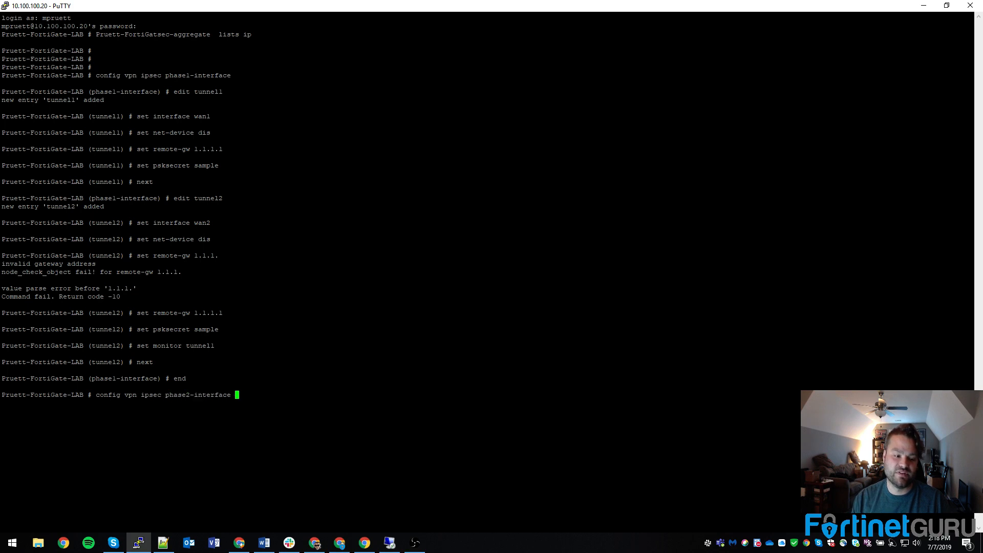
pyautogui.press('enter')
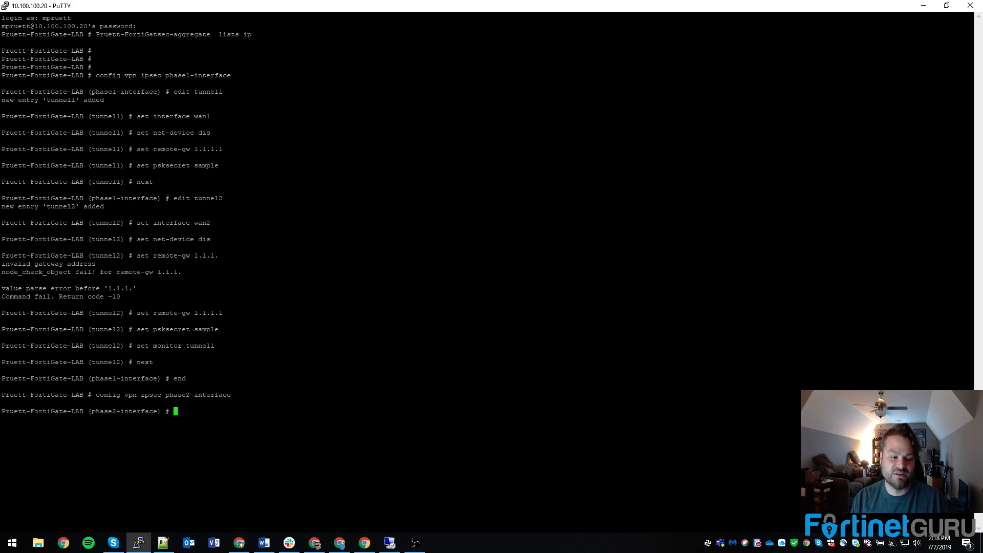
pyautogui.write('set')
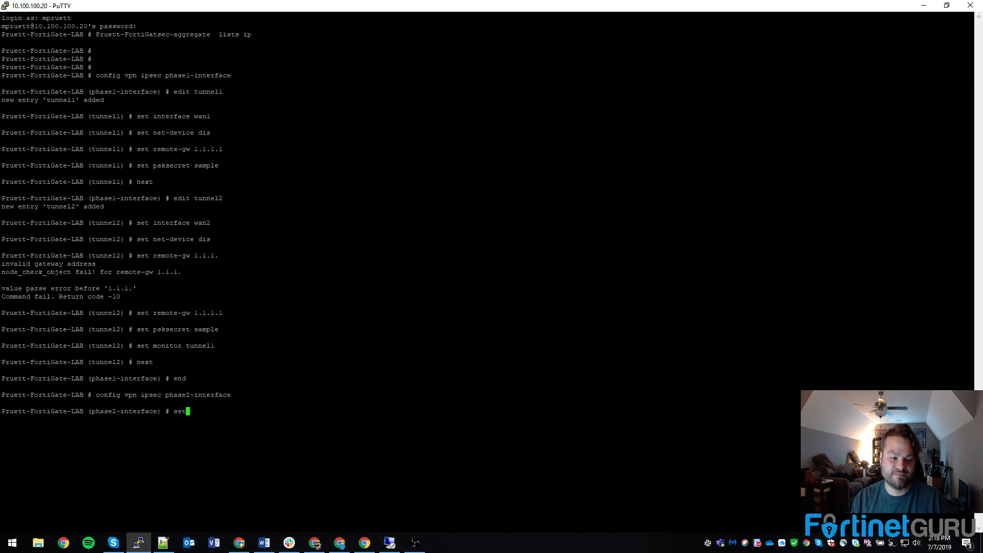
pyautogui.write('edit tunnel')
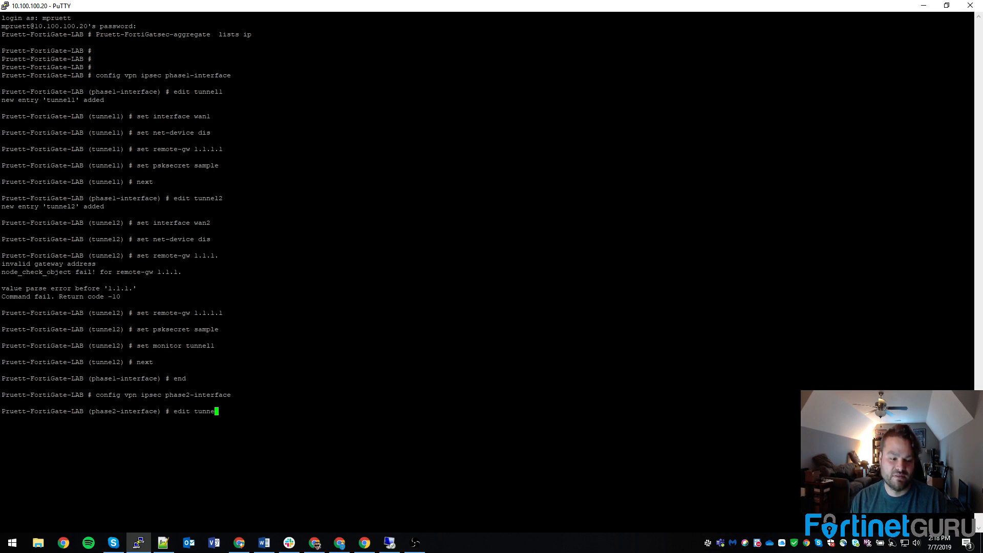
pyautogui.write('lp2')
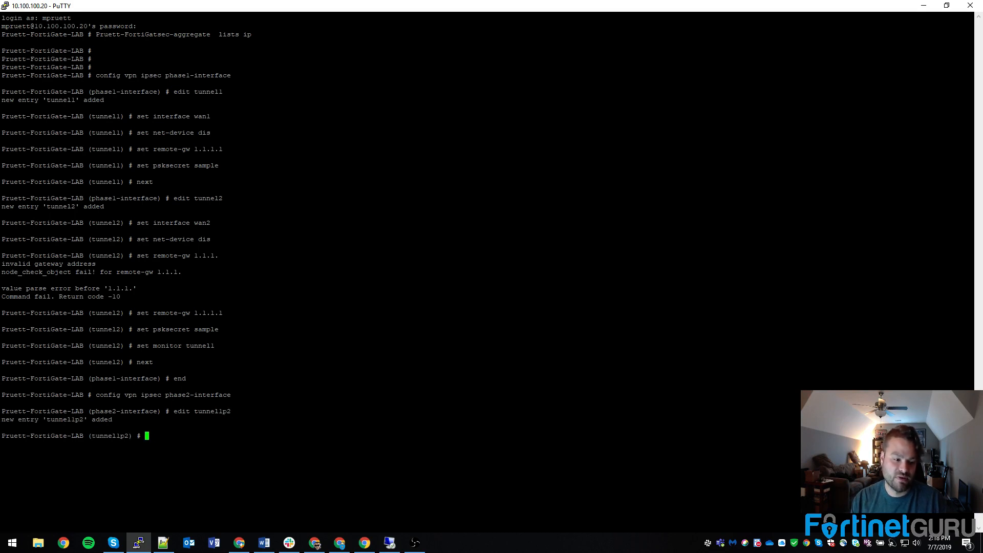
pyautogui.write('set phase1name tunnel1')
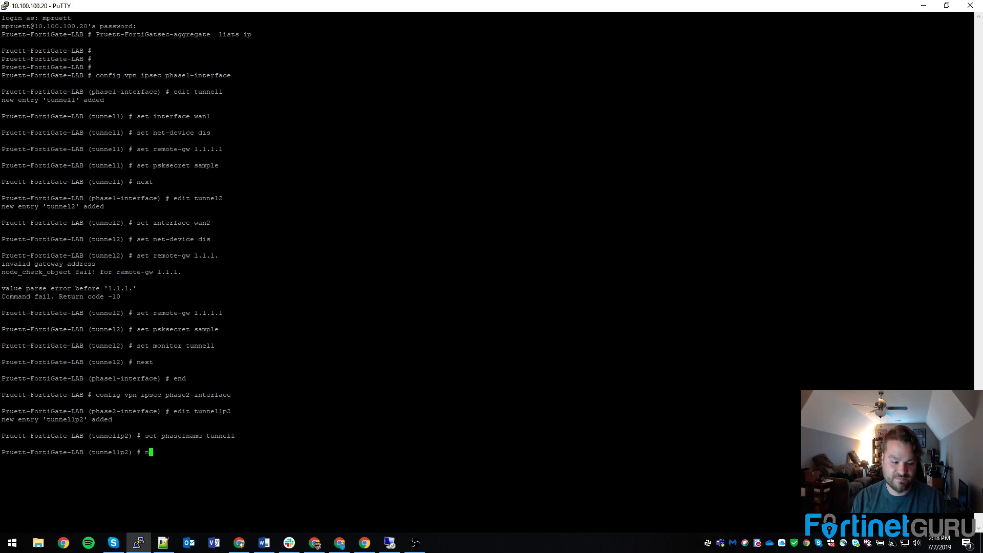
# Create phase2 entry tunnel2p2 linked to tunnel2 and end the phase2 configuration
pyautogui.write('next')
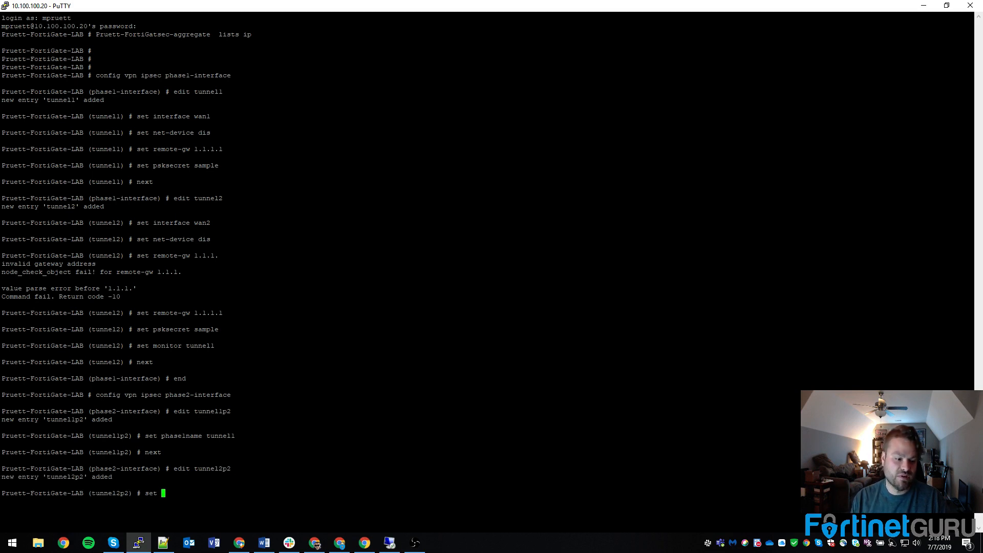
pyautogui.write('phasename')
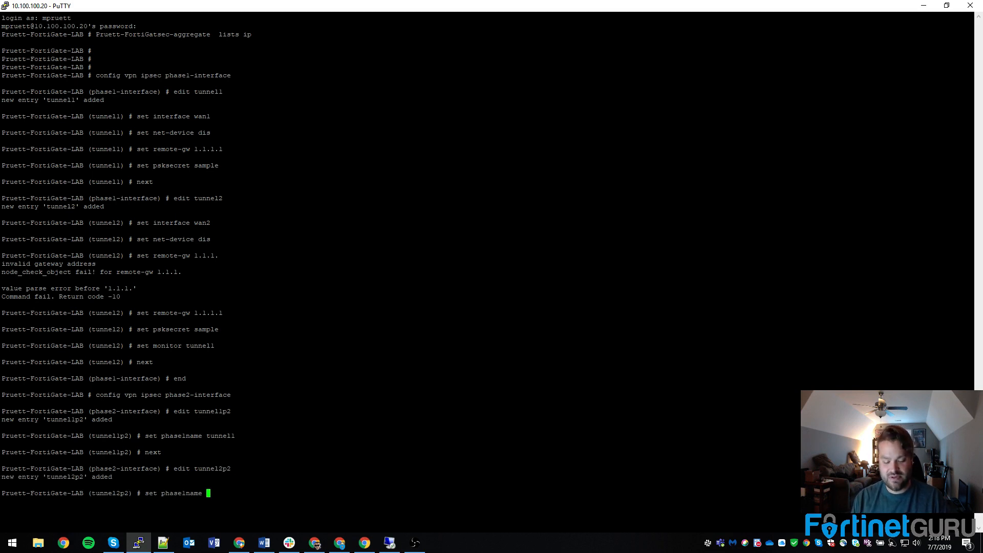
pyautogui.write('tunnel2')
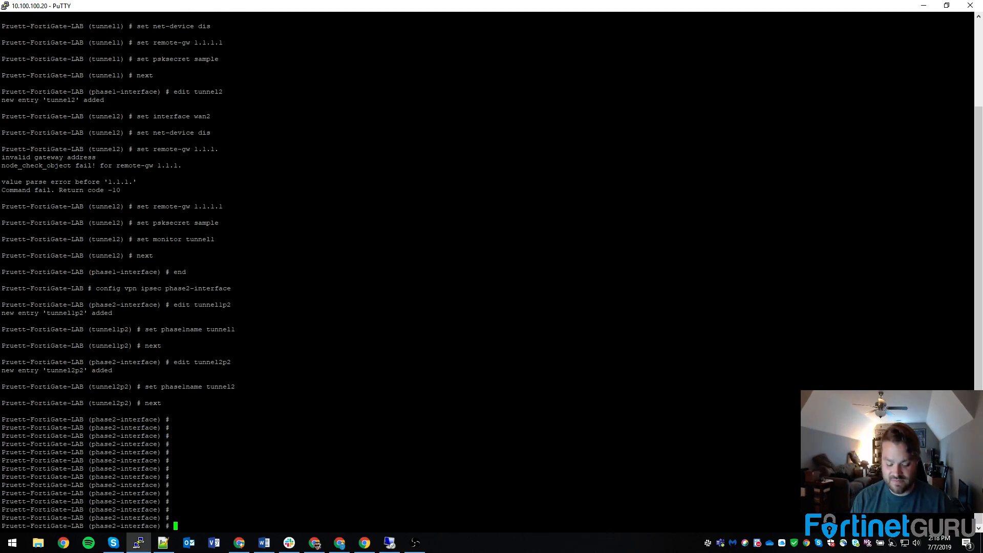
pyautogui.write('end')
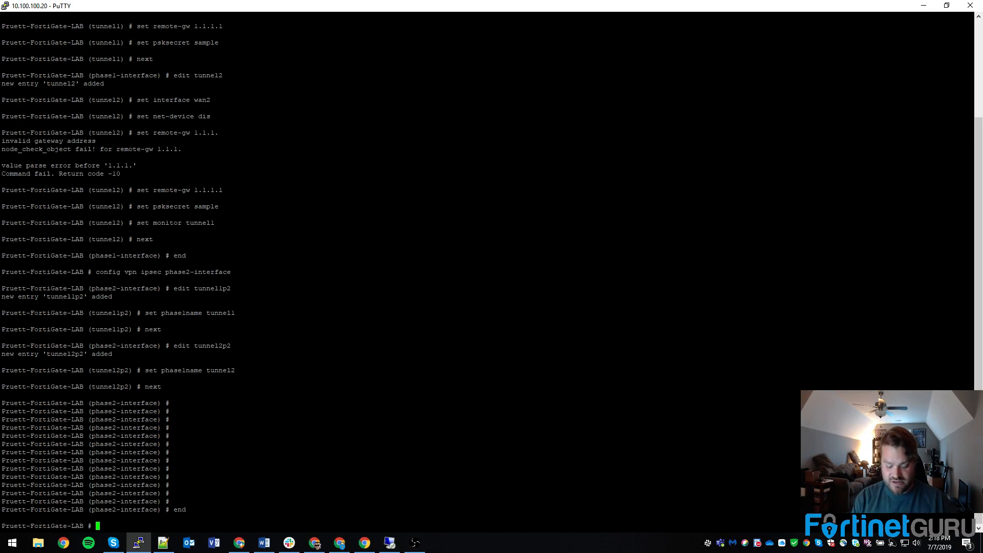
# Create IPsec aggregate AGGREGATE with members tunnel1 and tunnel2
pyautogui.write('config system ipsec-aggregat')
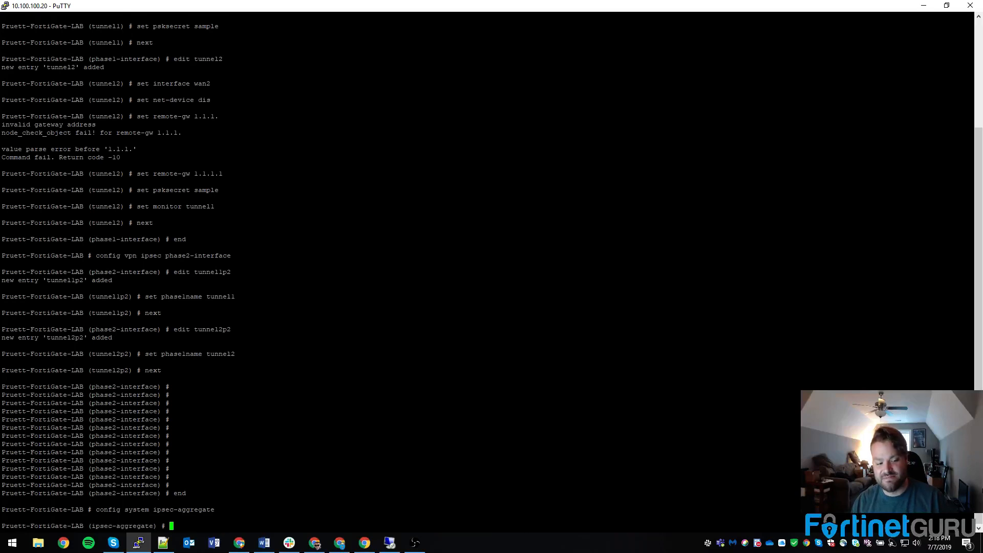
pyautogui.write('edit')
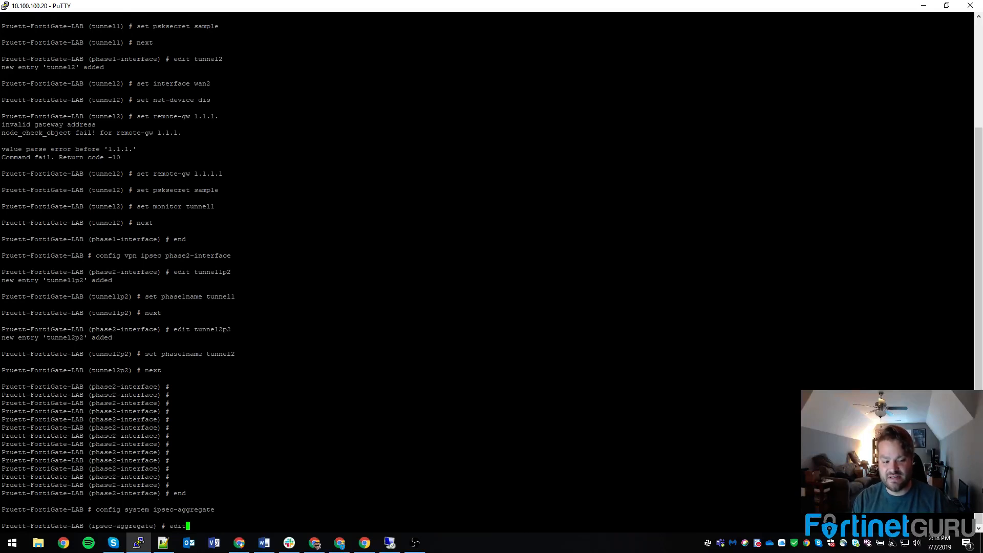
pyautogui.write('AGGREGATE')
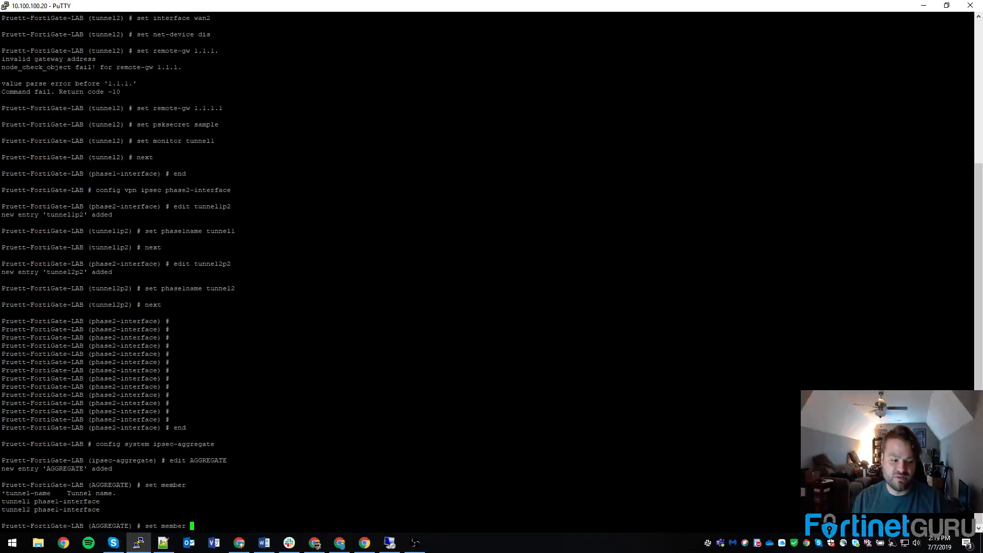
pyautogui.write('tunnel1')
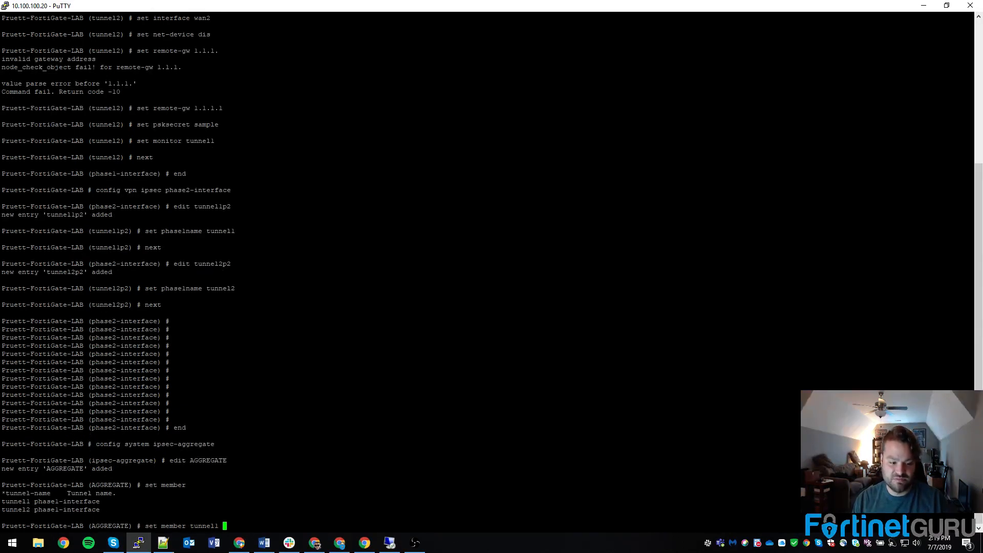
pyautogui.write('tunnel2')
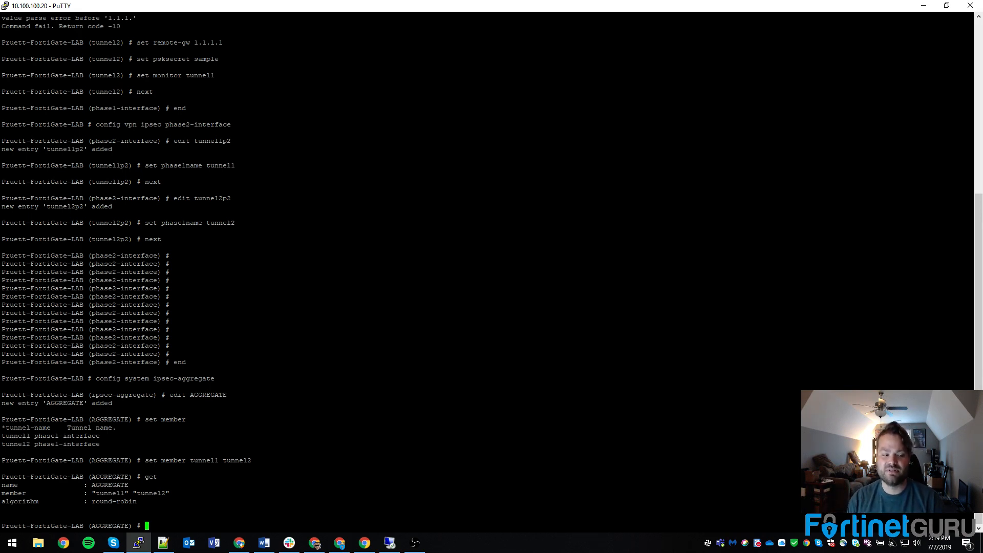
# Set the aggregate's distribution algorithm to redundant and save it with next
pyautogui.write('set algorithm')
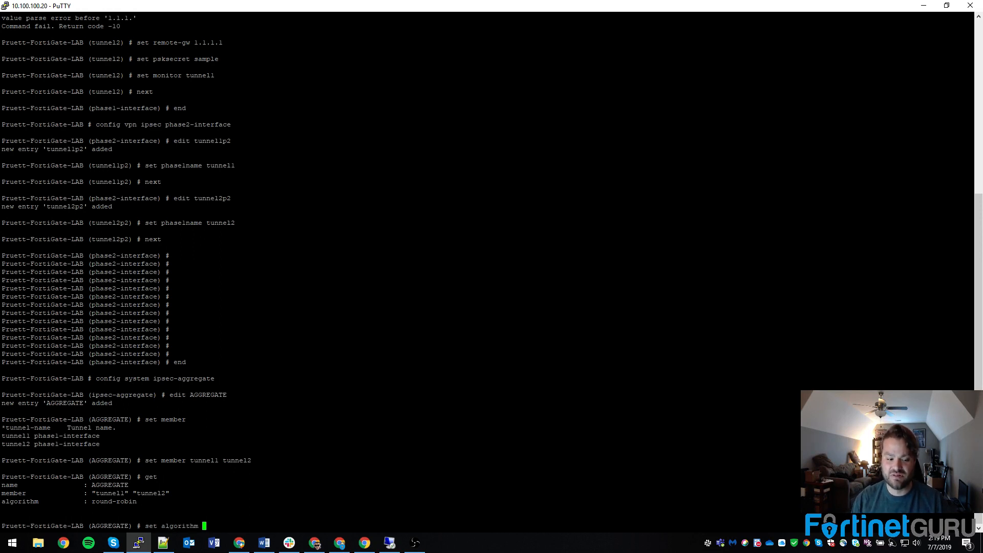
pyautogui.press('Tab')
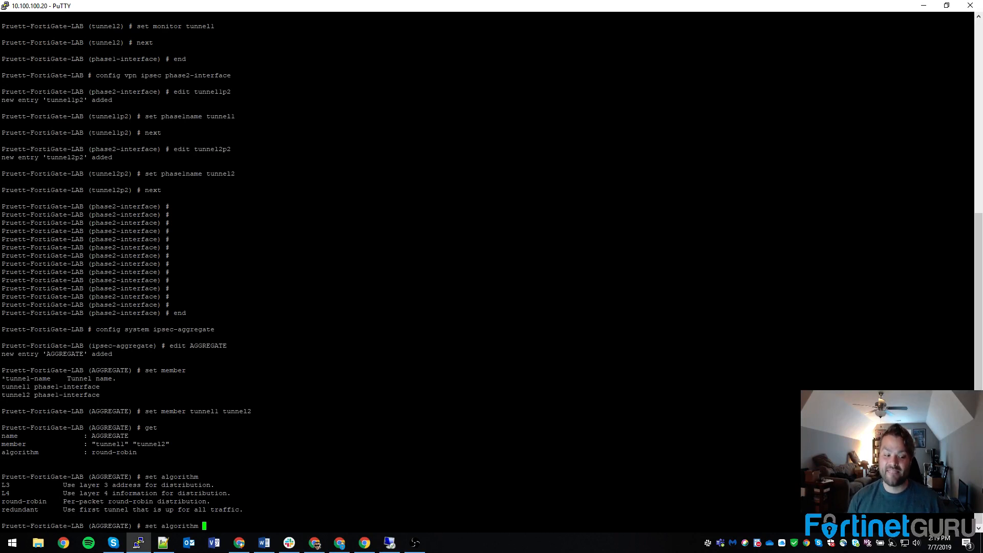
pyautogui.write('redundant')
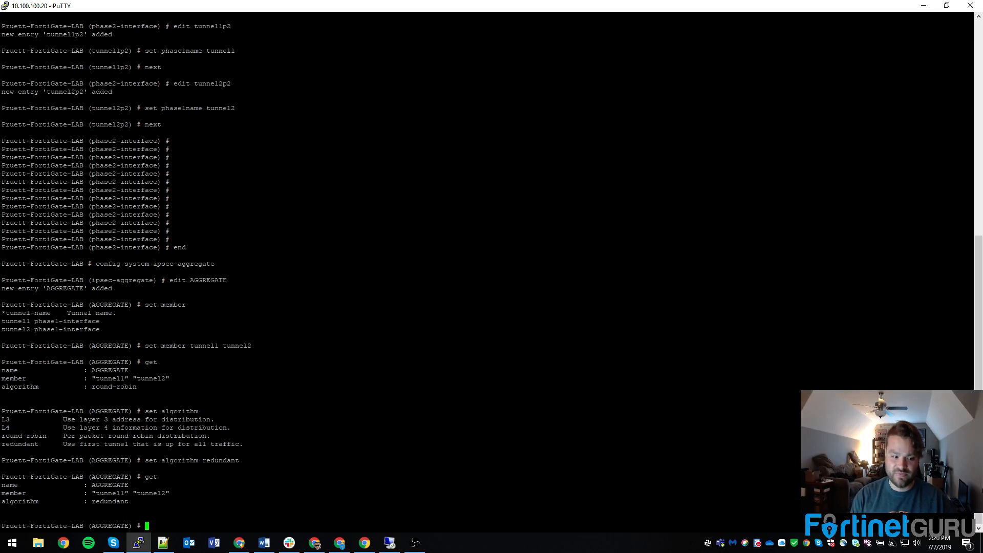
pyautogui.write('next')
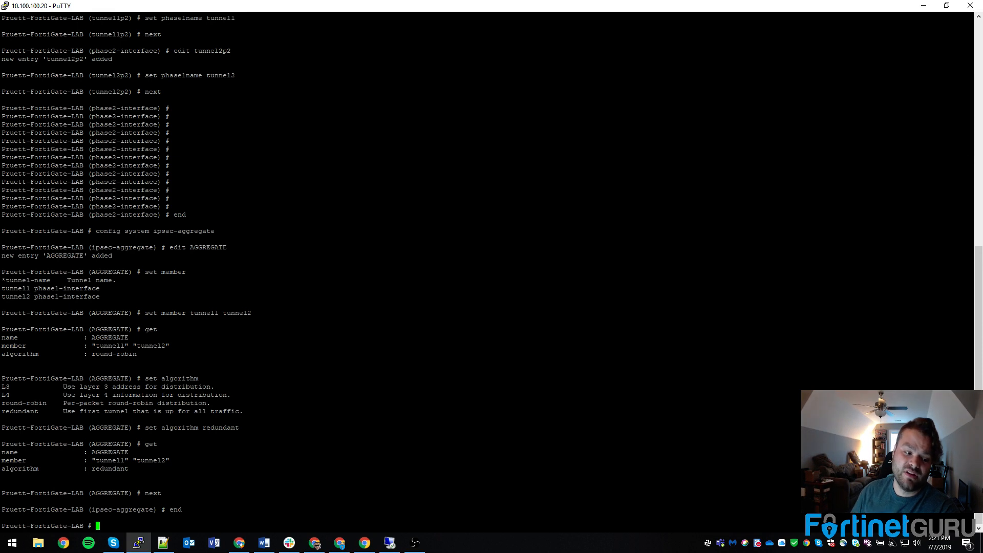
# Add static route to 10.2.2.0/24 via AGGREGATE, commented "AGGREGATE IPSEC INTERFACE", and end
pyautogui.write('config router static')
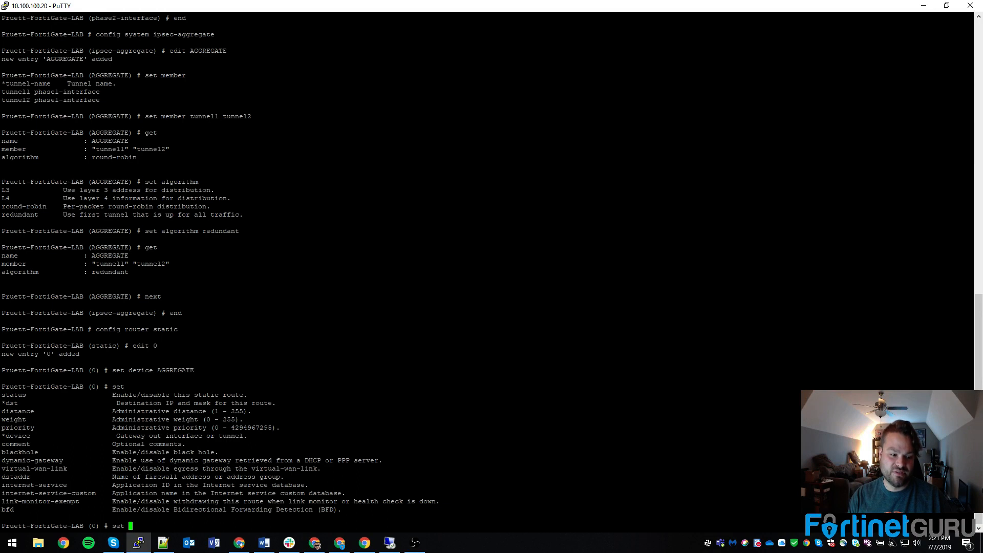
pyautogui.write('dst')
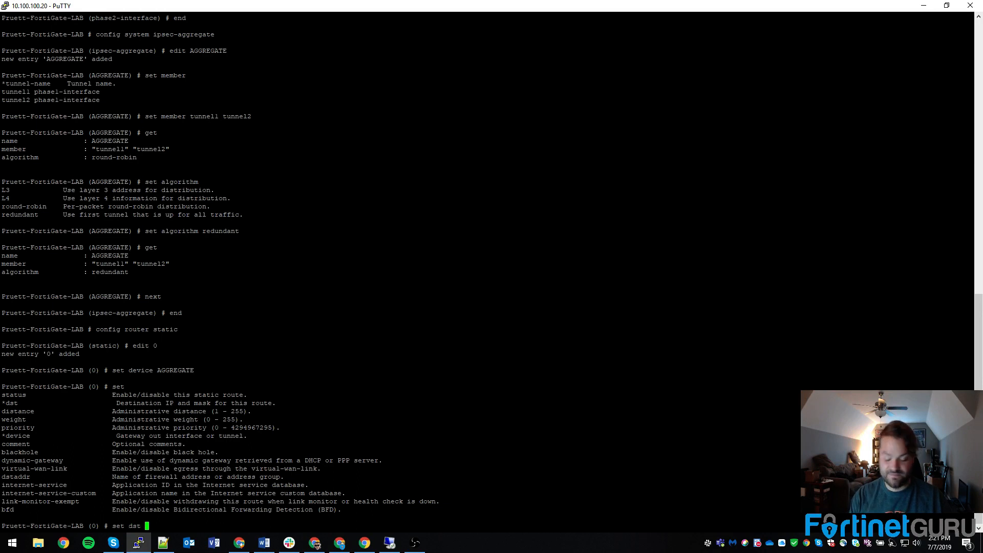
pyautogui.write('10.2.2.0/24')
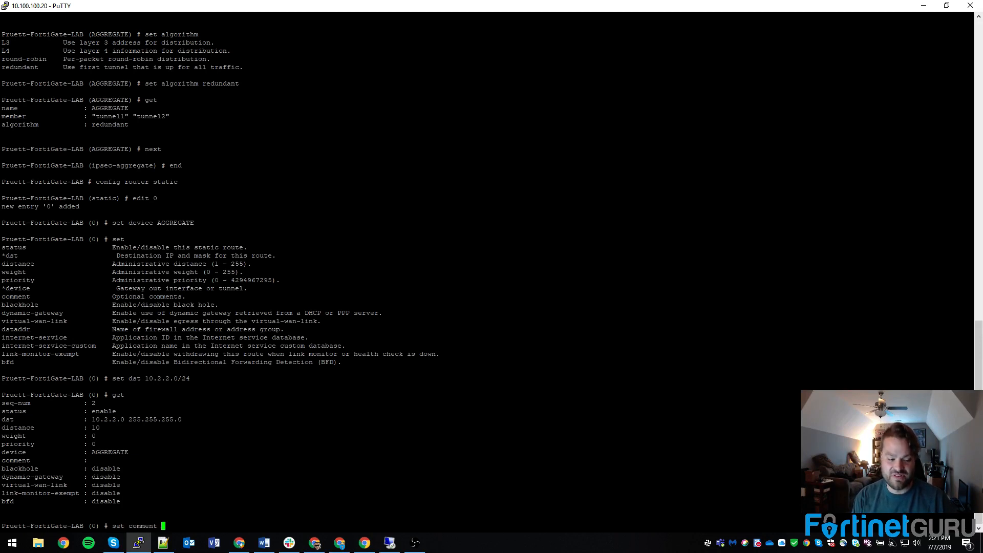
pyautogui.write('"AGGREGATE IPSEC')
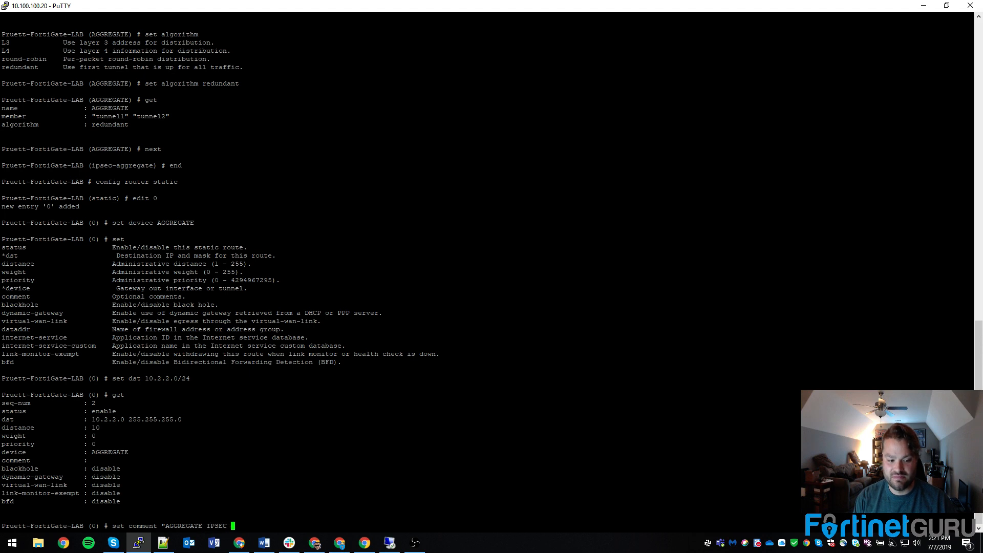
pyautogui.write('INTERFACE')
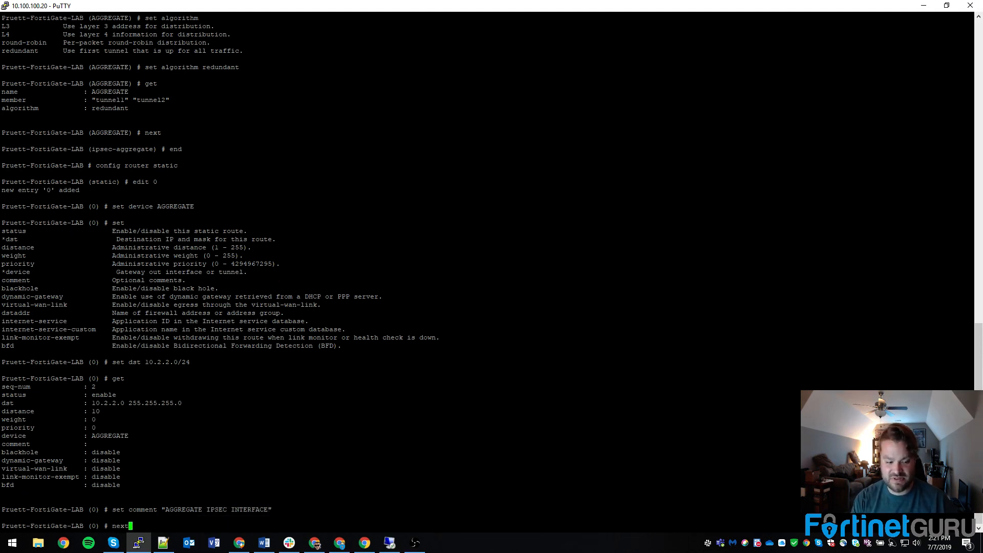
pyautogui.write('end')
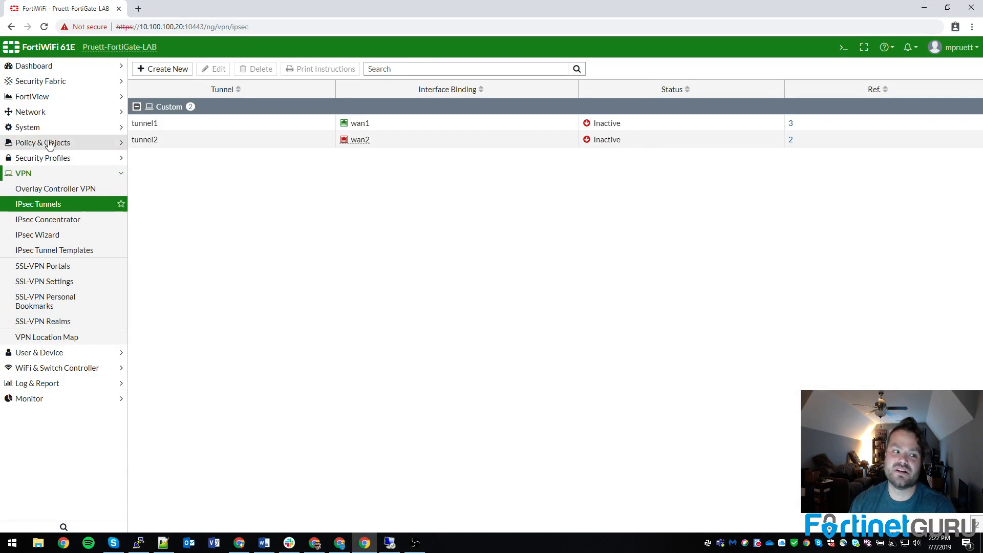
# View IPsec Monitor showing tunnel1 and tunnel2 down toward 1.1.1.1, then expand Policy & Objects
pyautogui.click(30, 111)
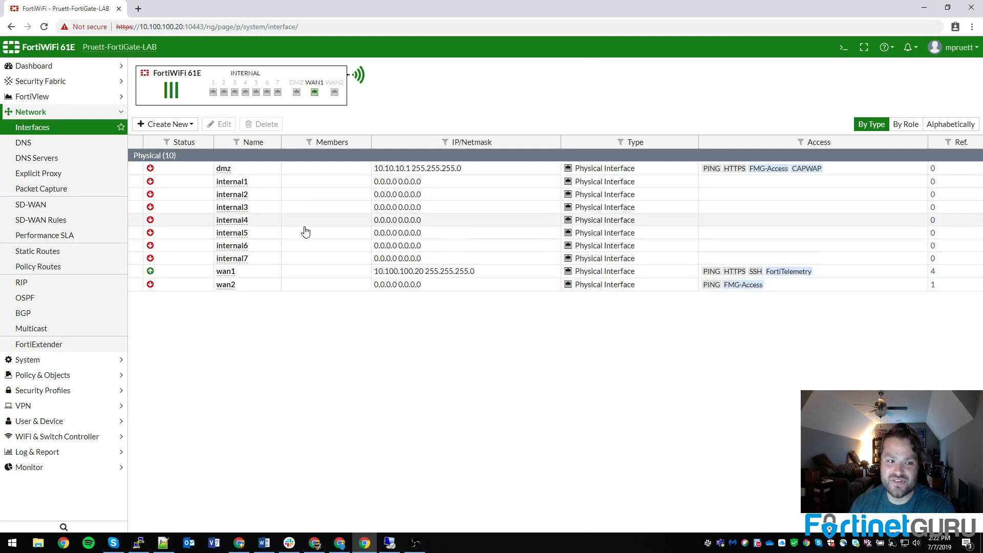
pyautogui.moveTo(171, 263)
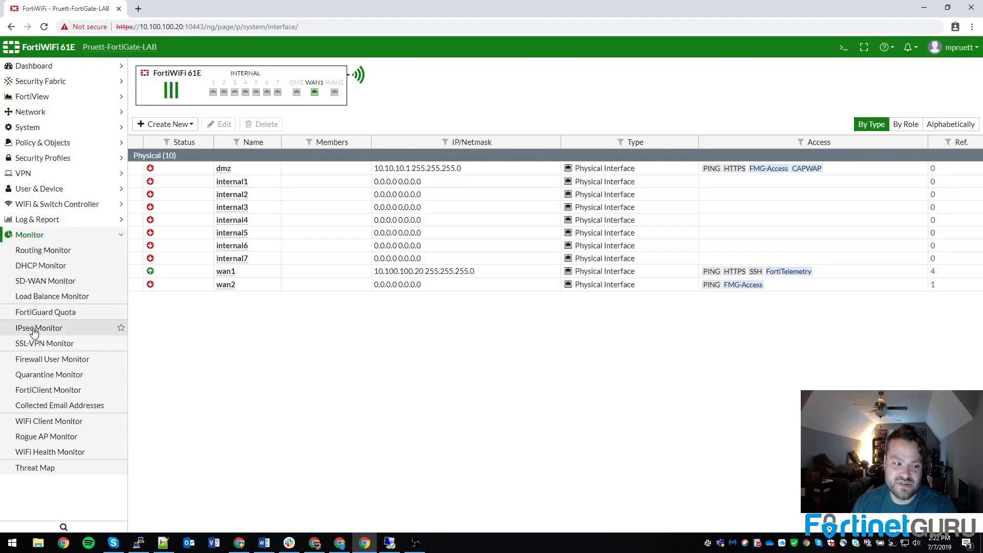
pyautogui.click(39, 328)
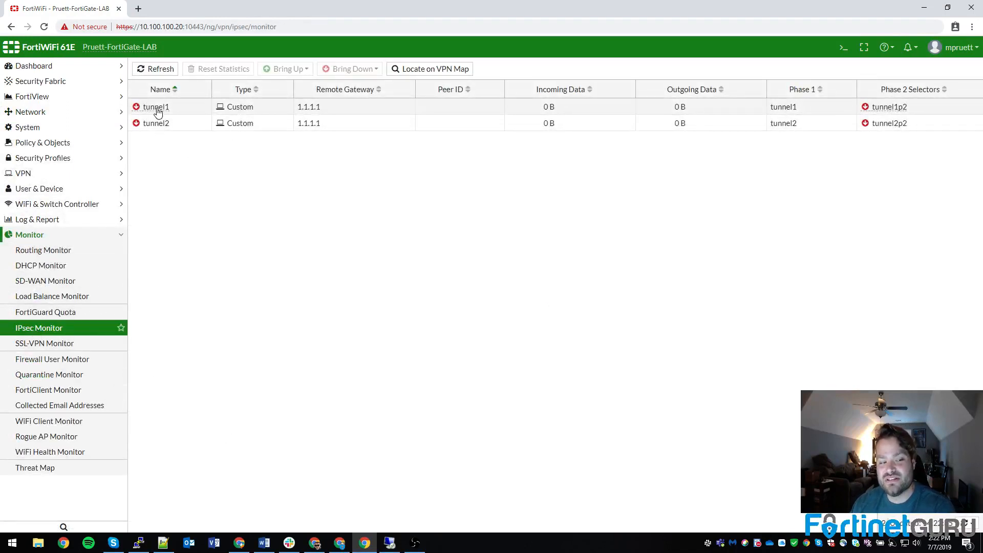
pyautogui.click(43, 143)
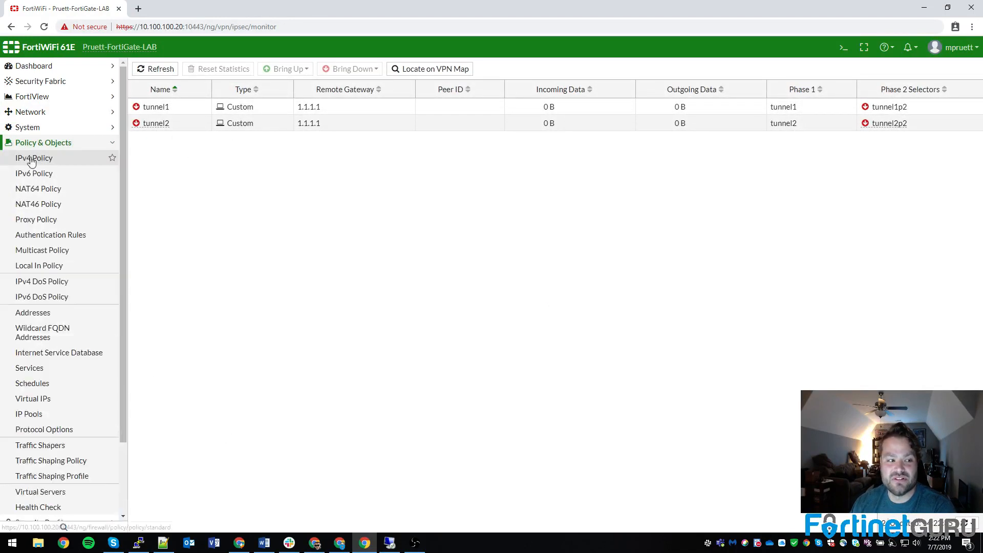
# Start a new IPv4 policy from internal1 to AGGREGATE named 'inside to remote services'
pyautogui.click(34, 157)
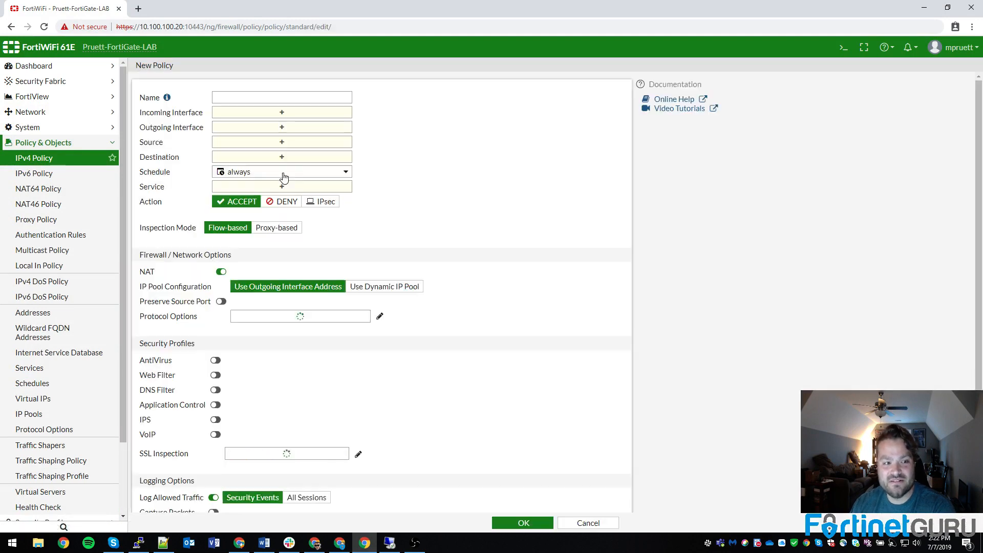
pyautogui.click(281, 127)
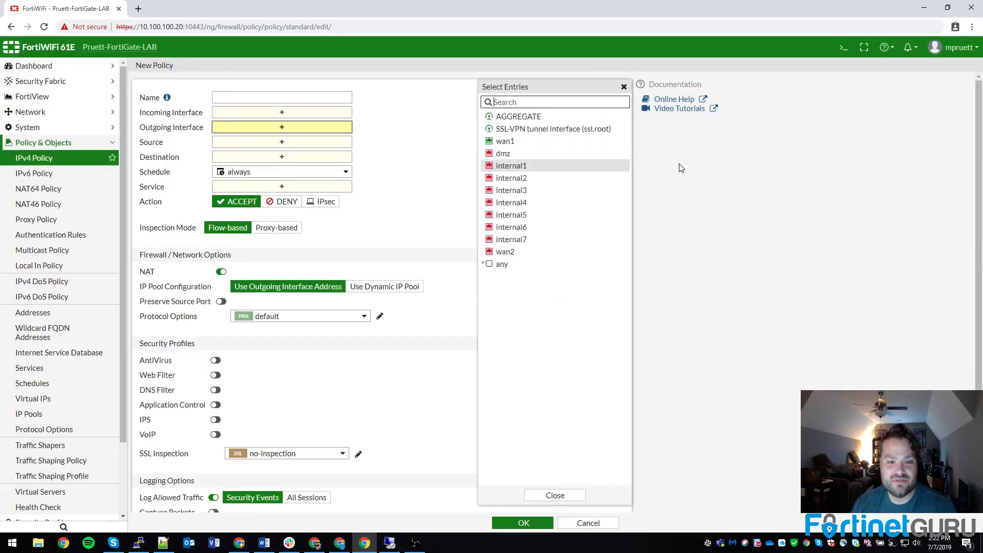
pyautogui.click(518, 116)
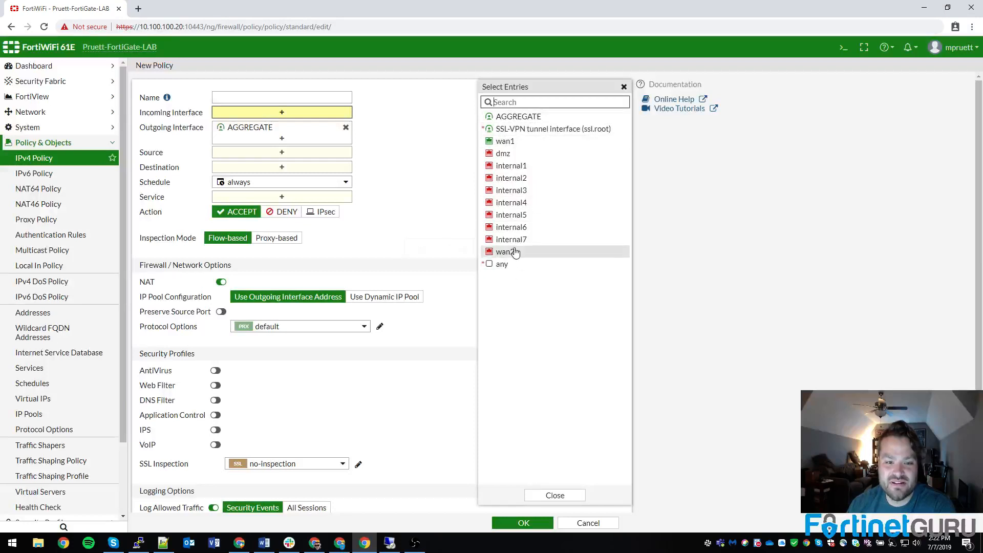
pyautogui.click(511, 165)
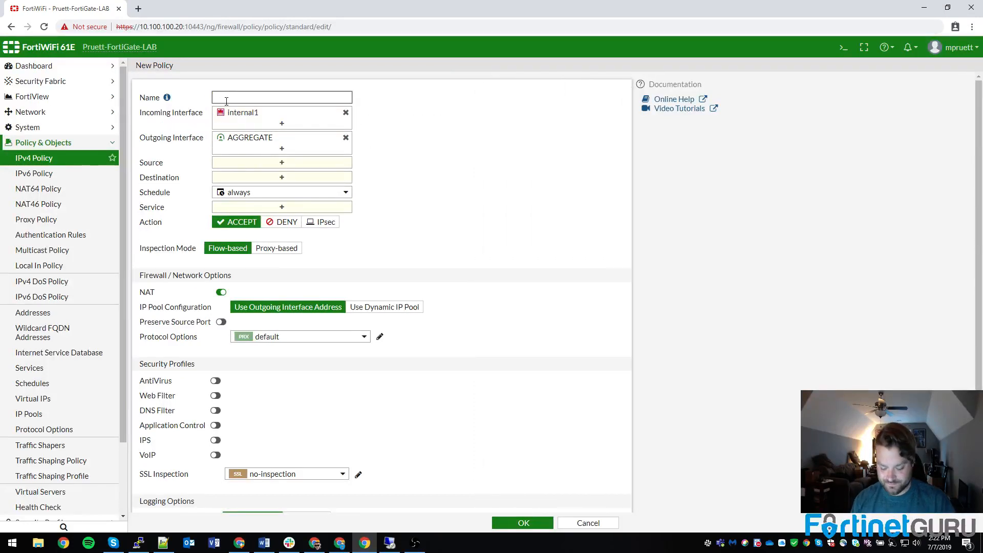
pyautogui.write('inside to remote servi')
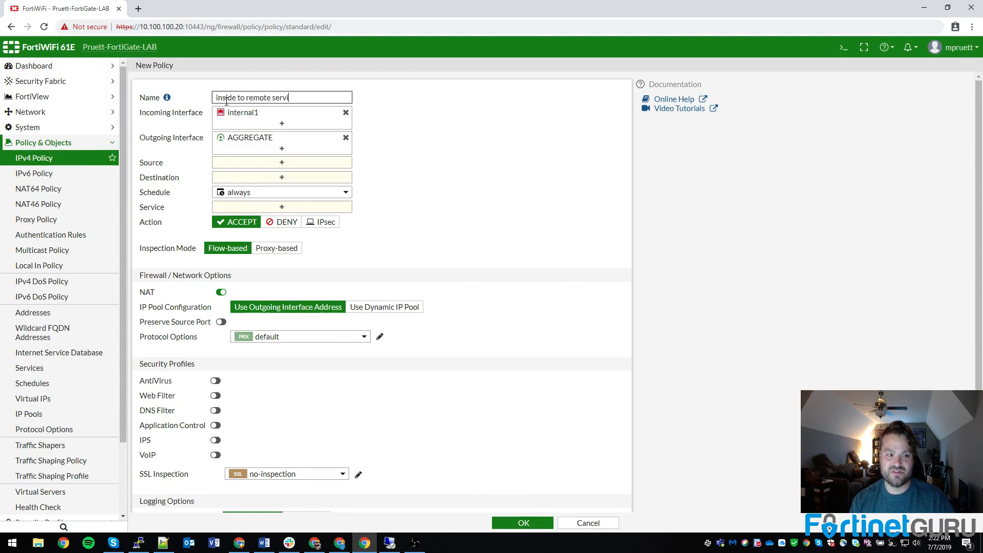
# Allow service ALL, disable NAT, and save the policy
pyautogui.click(282, 163)
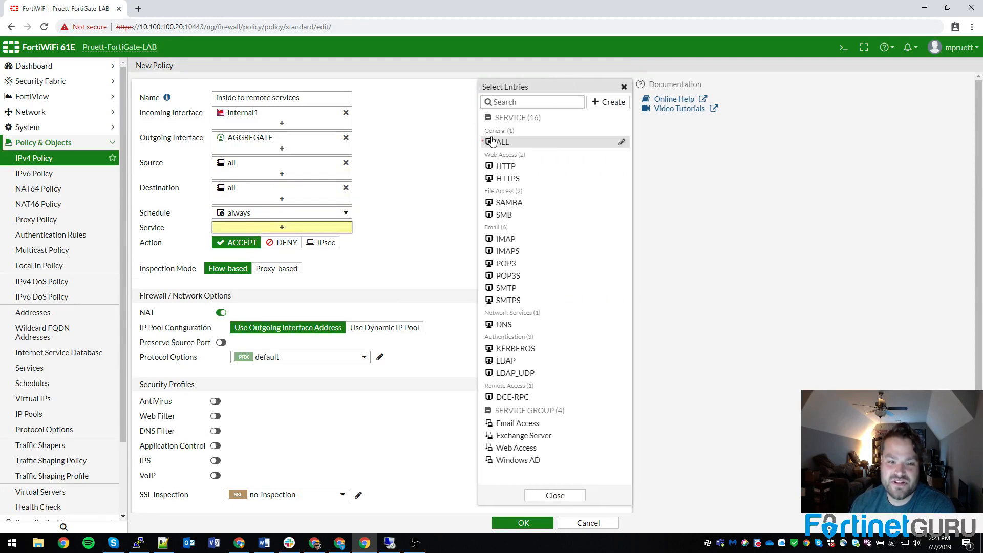
pyautogui.click(500, 141)
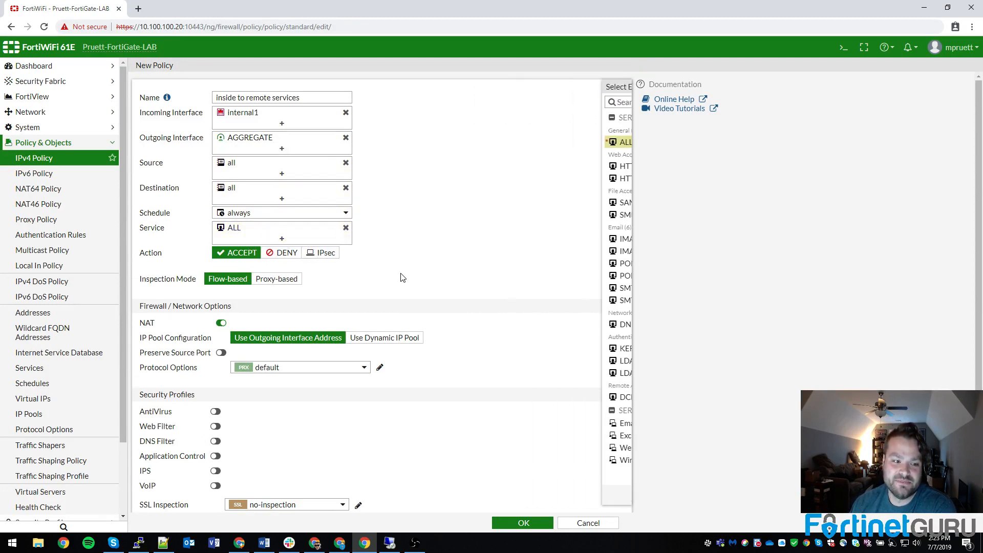
pyautogui.click(221, 322)
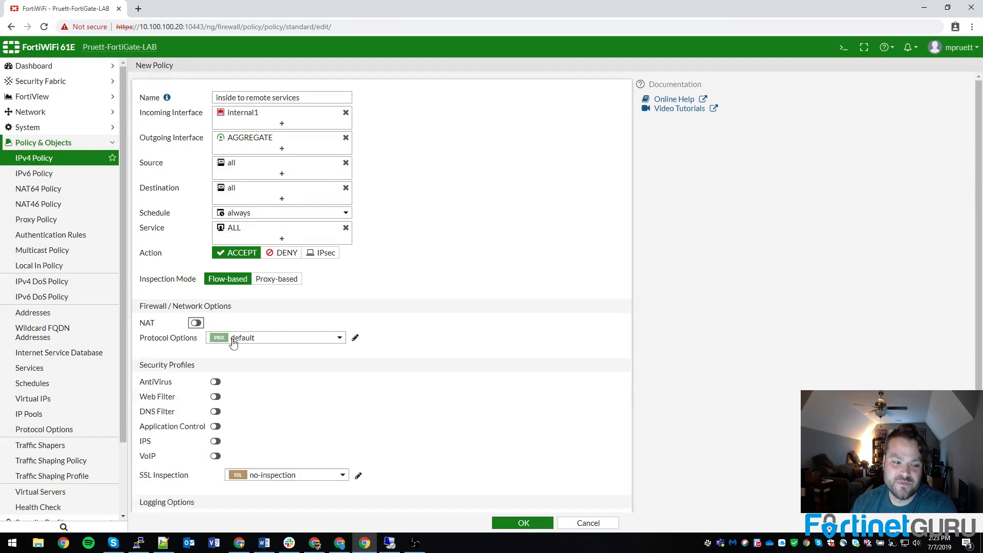
pyautogui.click(523, 522)
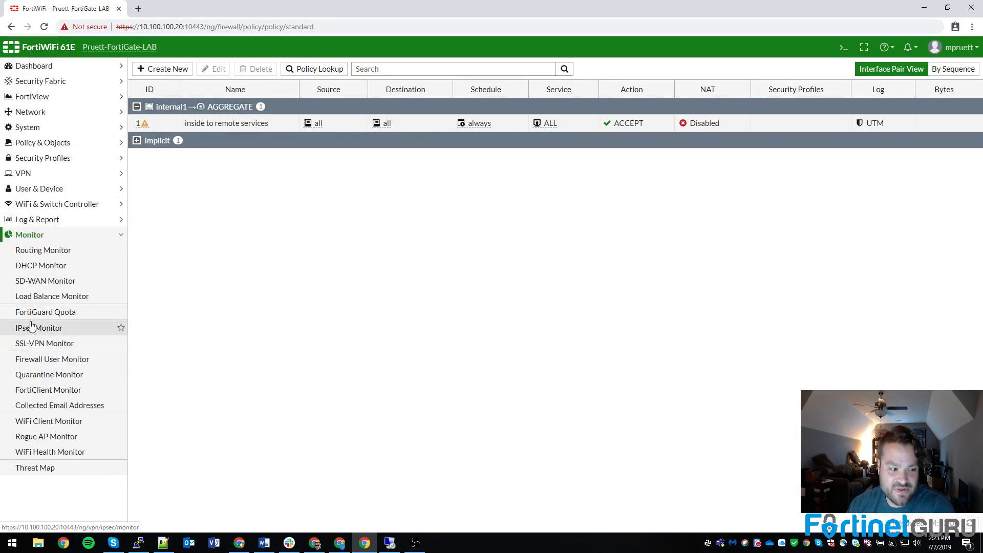
# Run diagnose sys ipsec-aggregate list showing AGGREGATE redundant with members tunnel1 and tunnel2
pyautogui.click(38, 328)
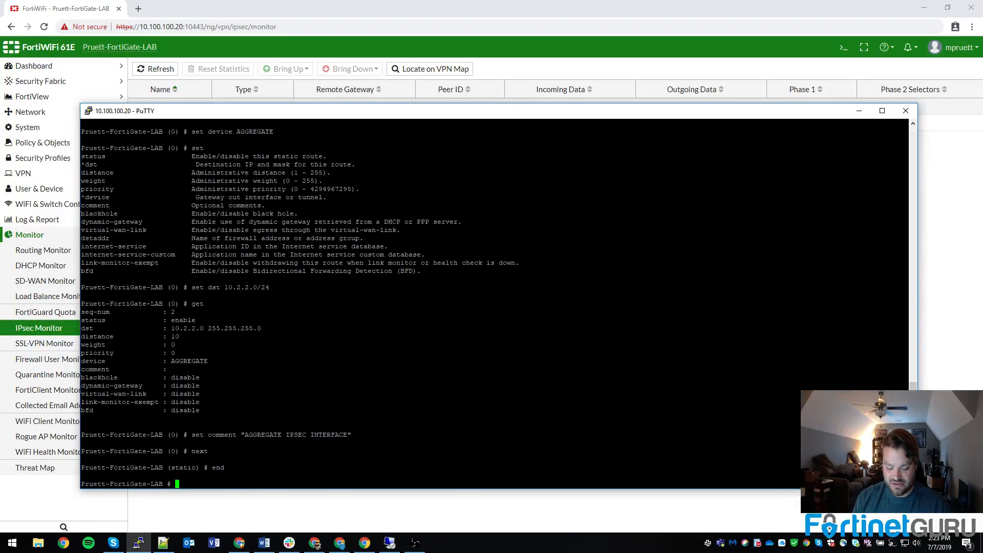
pyautogui.write('diag sy')
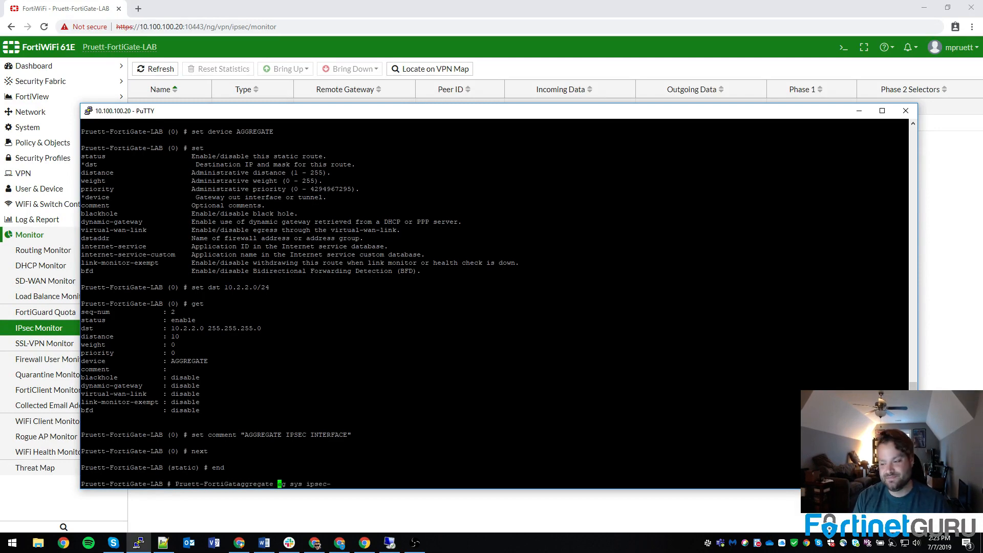
pyautogui.press('enter')
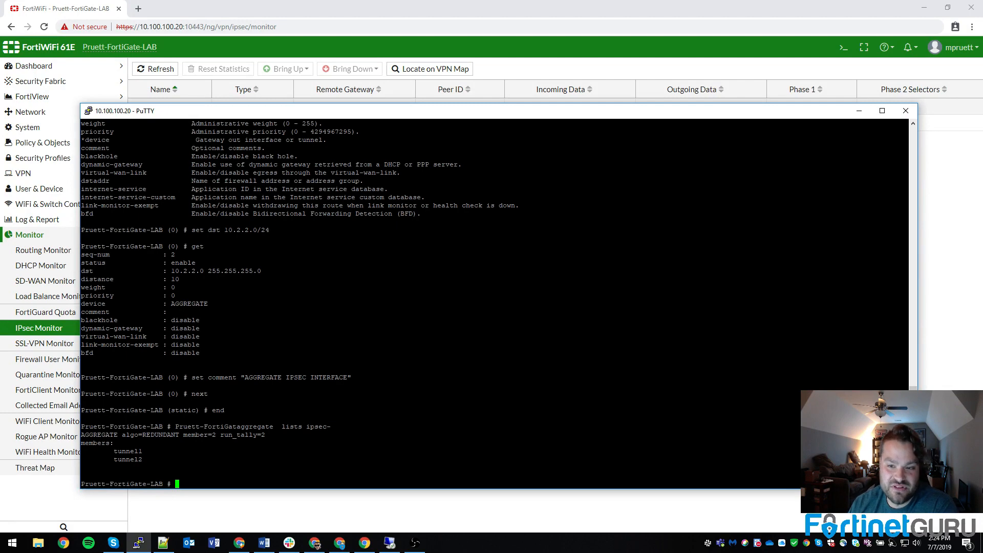
# View Static Routes listing the 10.2.2.0/24 route via AGGREGATE
pyautogui.click(905, 111)
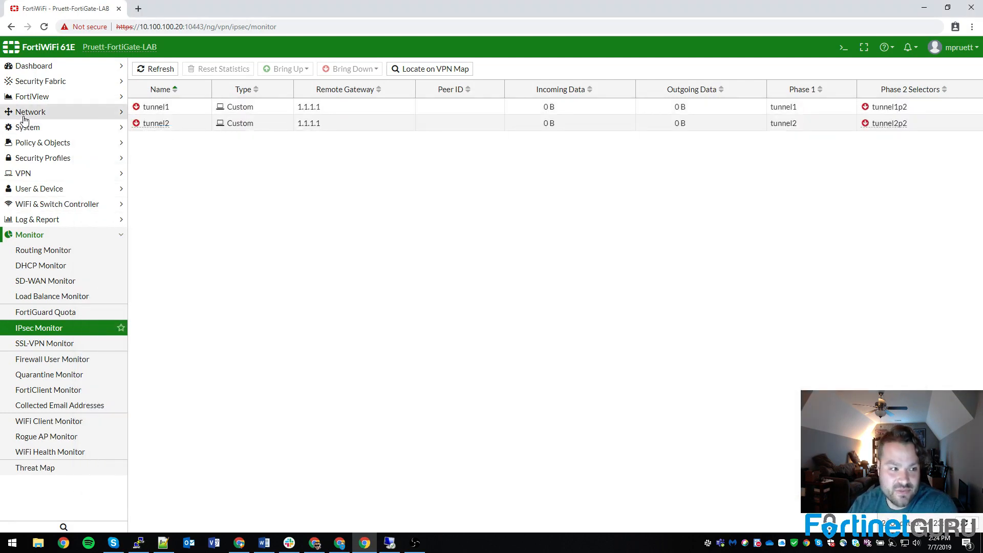
pyautogui.click(30, 112)
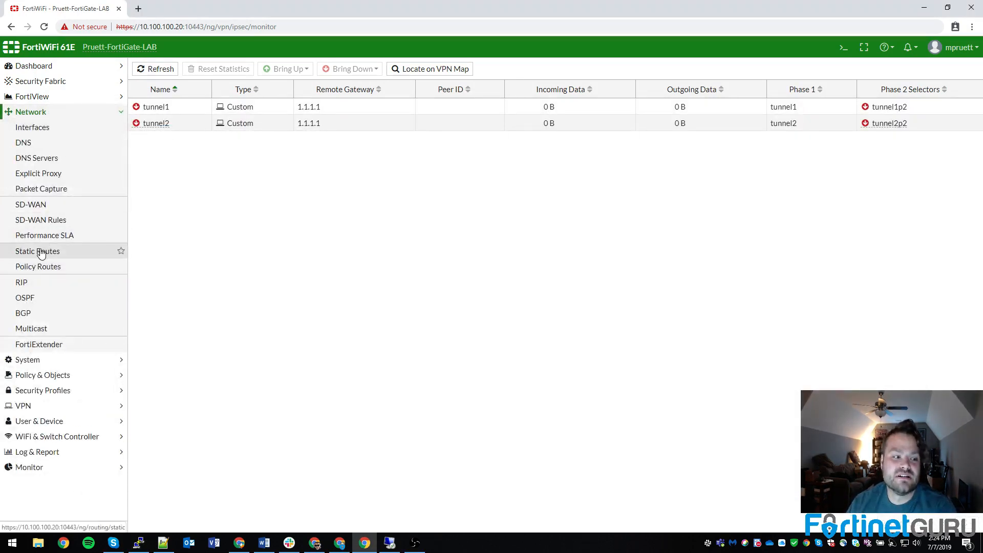
pyautogui.click(37, 251)
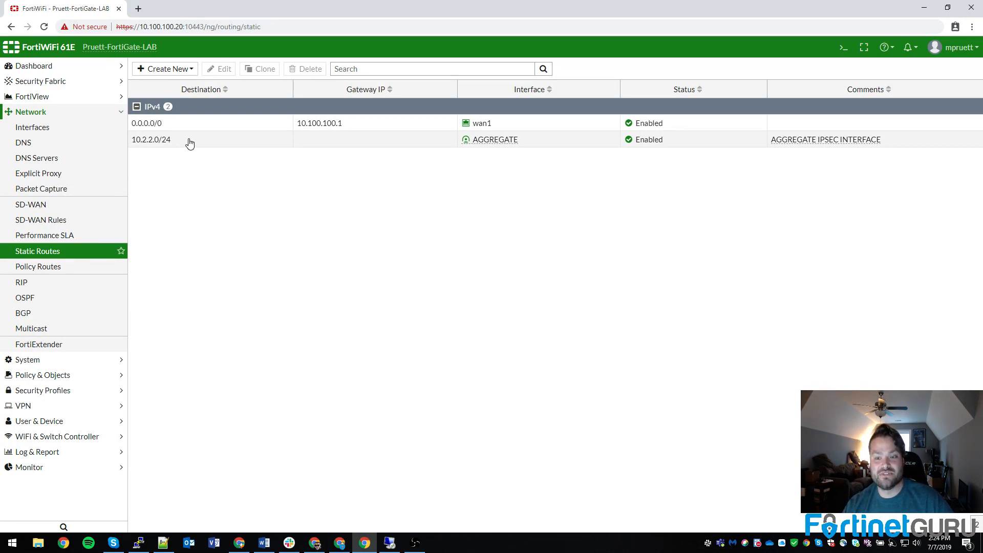
pyautogui.moveTo(196, 161)
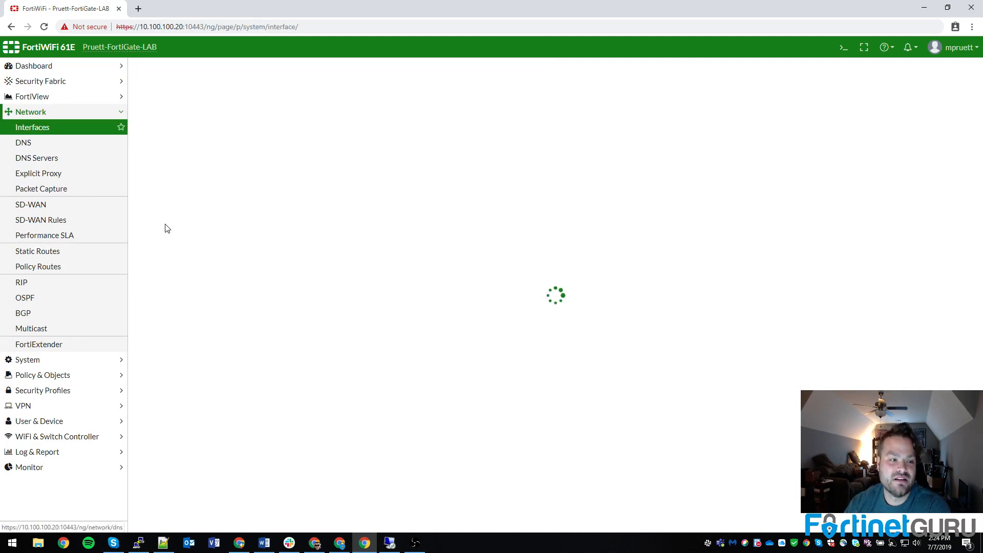
# Begin a new zone under Interfaces, briefly checking the IPv4 Policy list
pyautogui.click(165, 124)
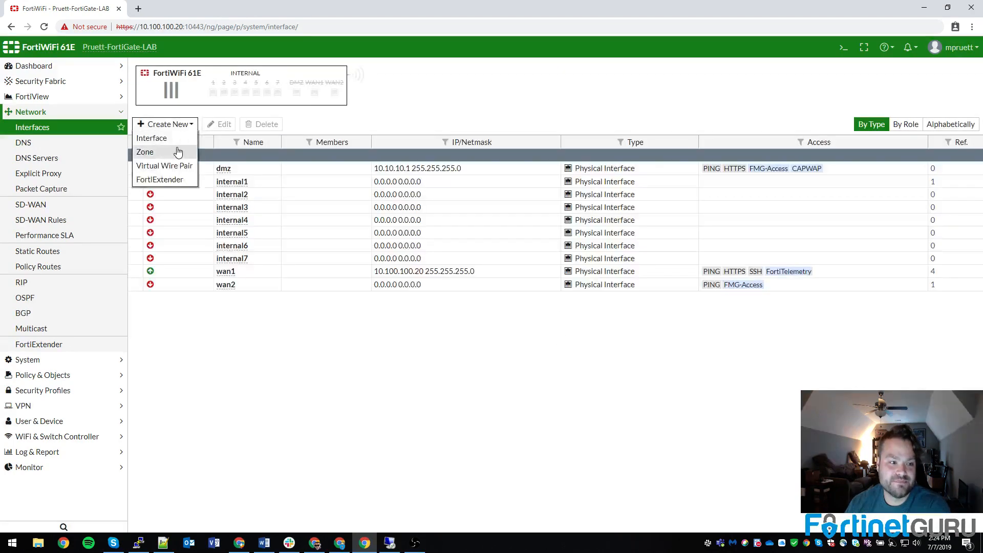
pyautogui.click(145, 151)
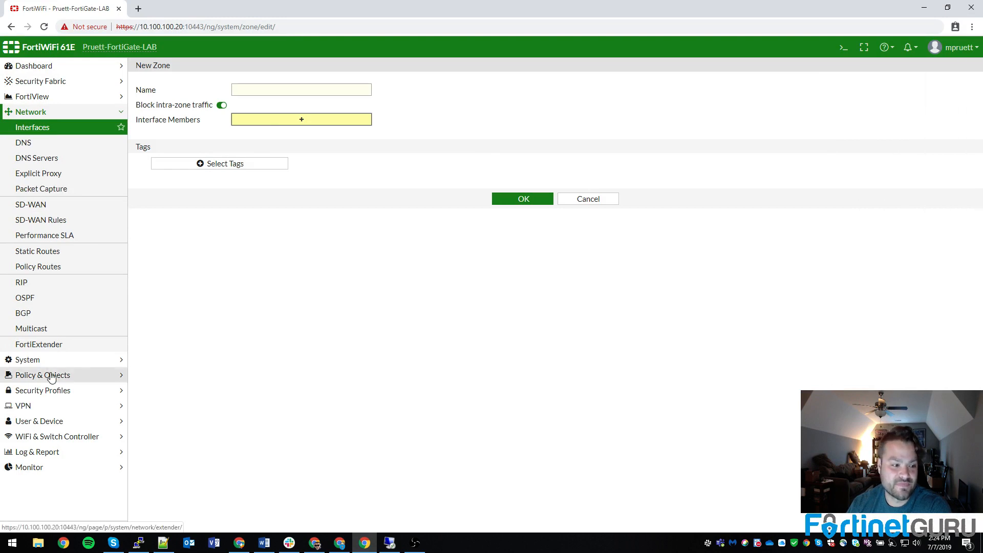
pyautogui.click(43, 375)
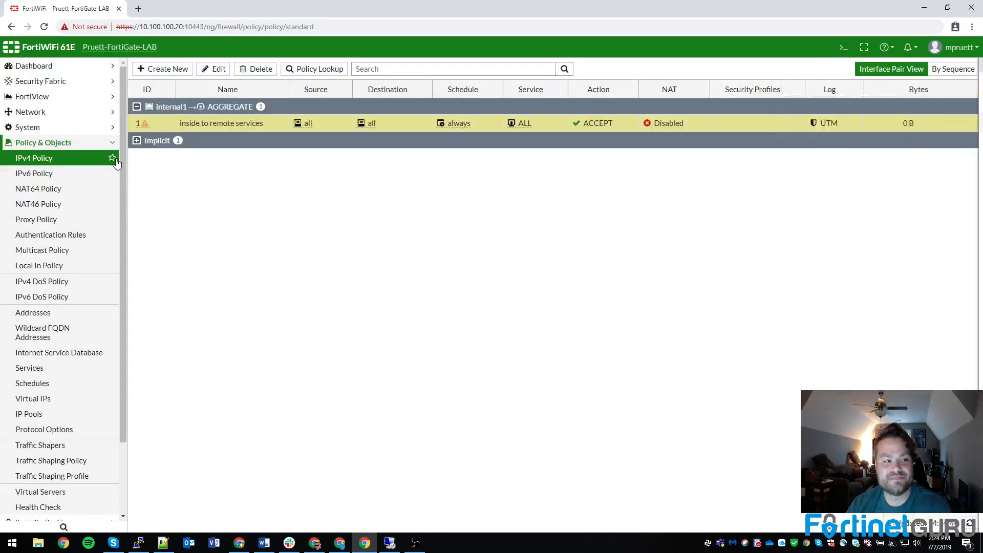
# Return to the new zone and add AGGREGATE as its interface member
pyautogui.click(29, 112)
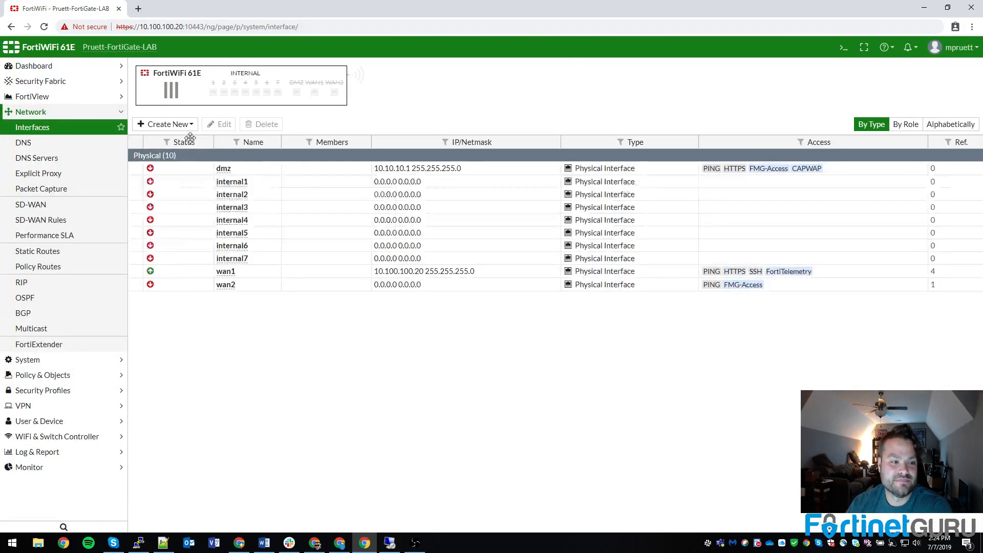
pyautogui.click(165, 124)
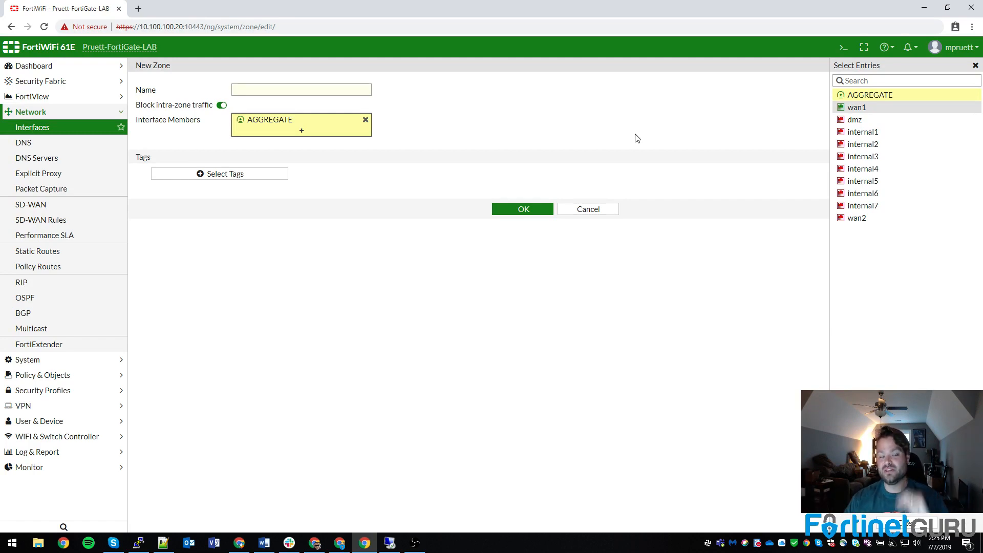
pyautogui.moveTo(289, 121)
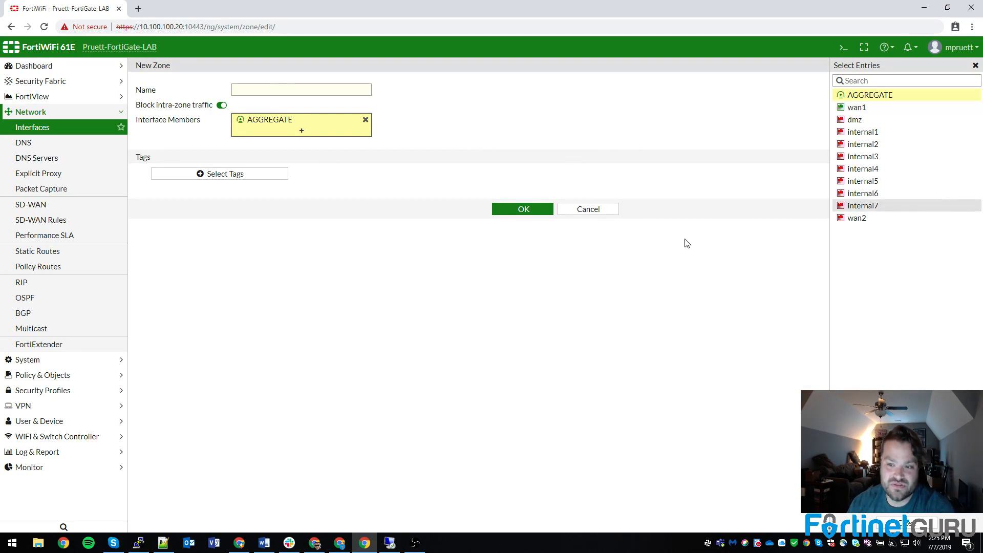
pyautogui.click(588, 209)
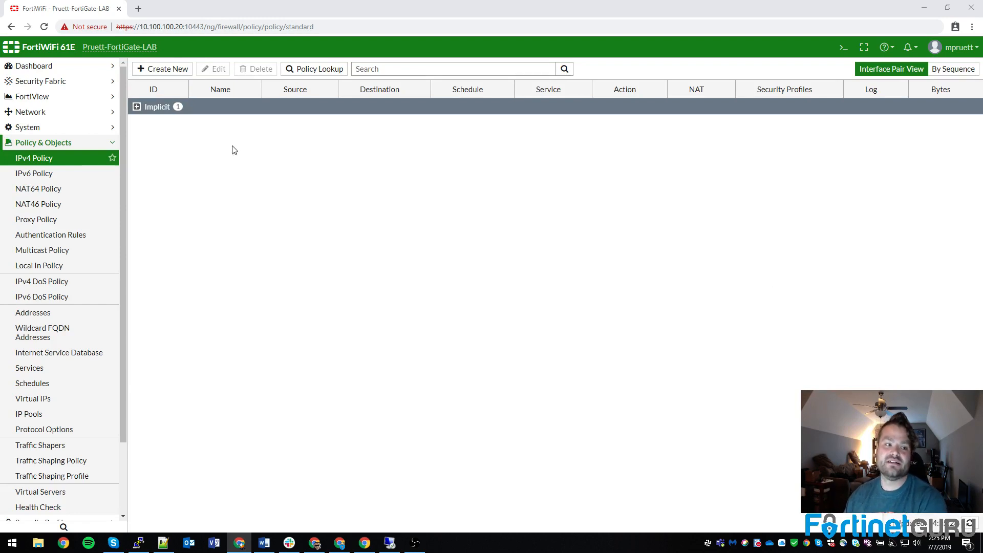
pyautogui.moveTo(379, 234)
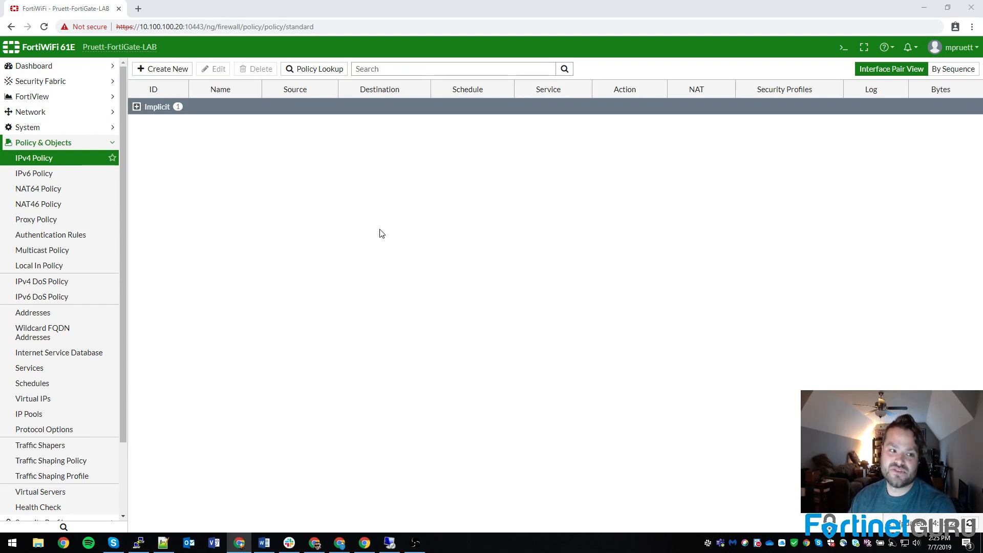